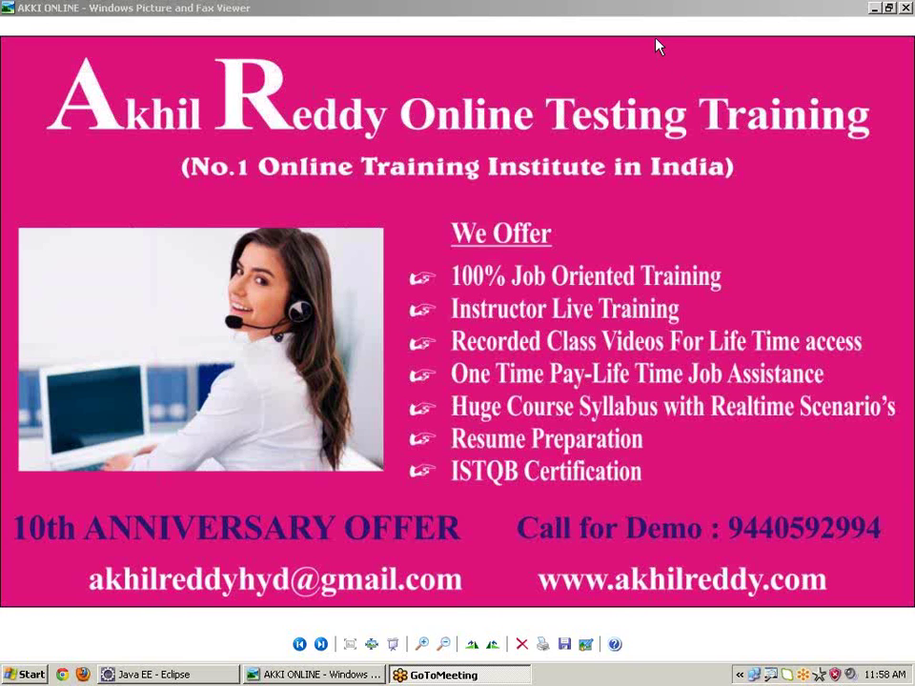
mouse_move(686, 49)
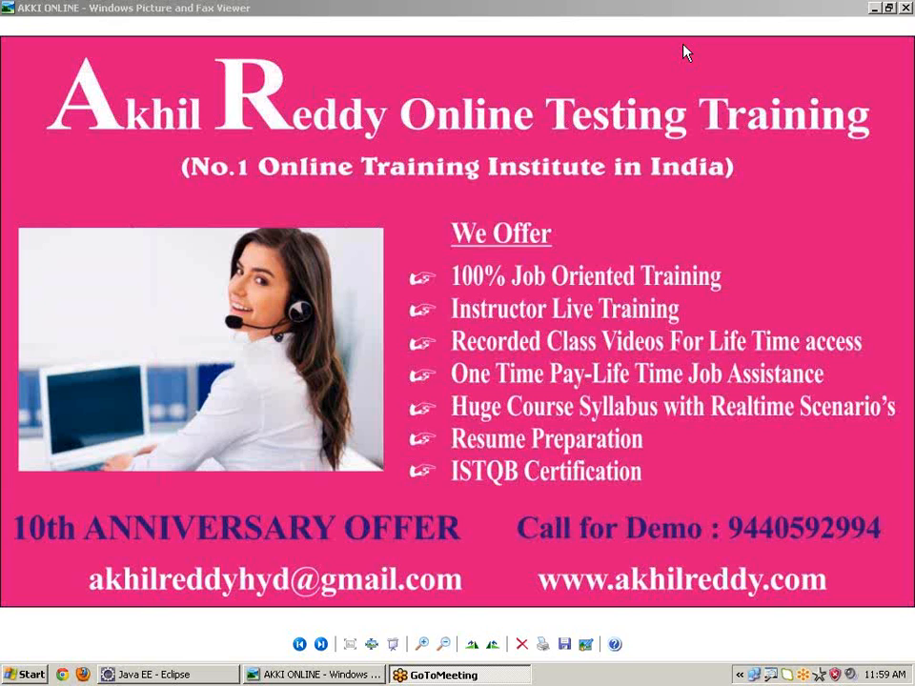
mouse_move(903, 19)
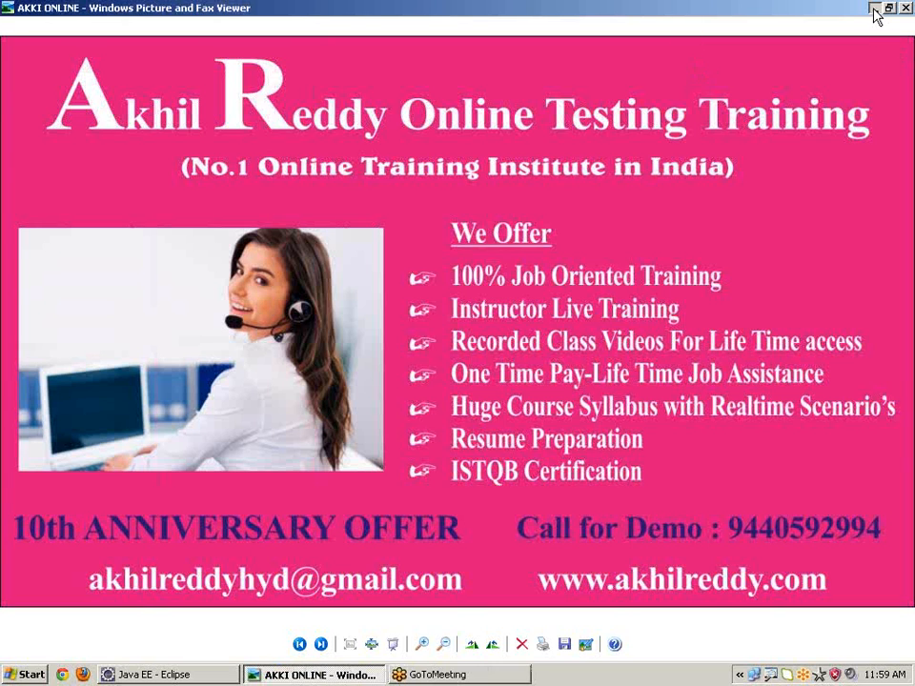
Create a Java project named INDIAAAAA and decline switching perspective
click(164, 675)
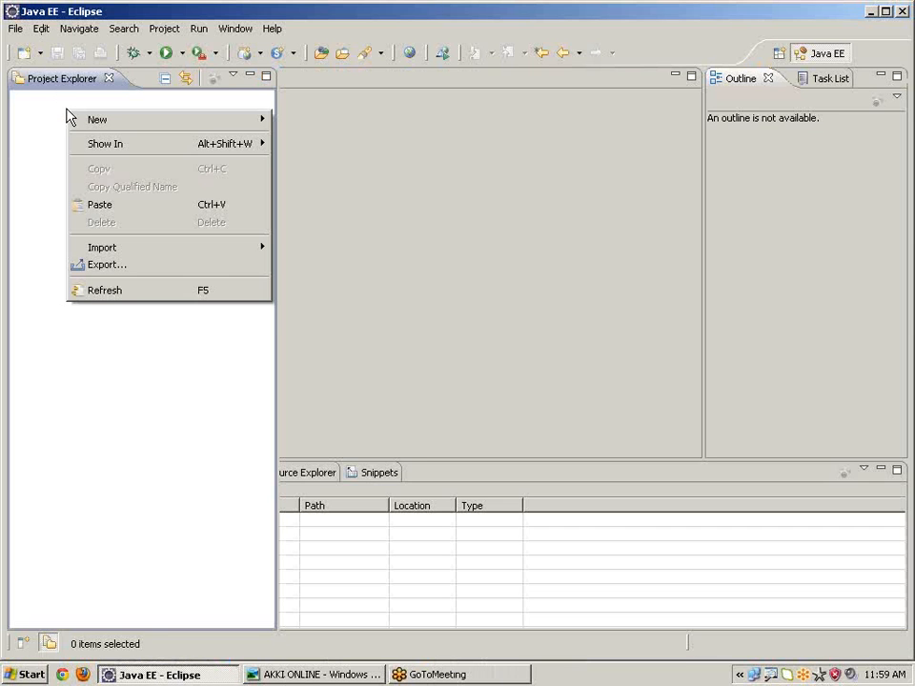
mouse_move(107, 118)
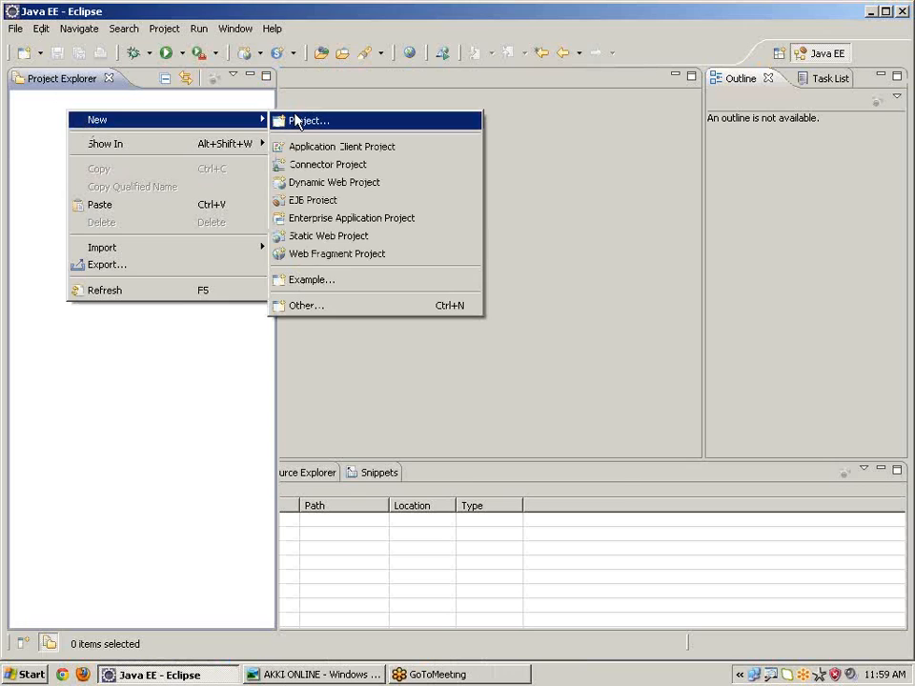
click(307, 120)
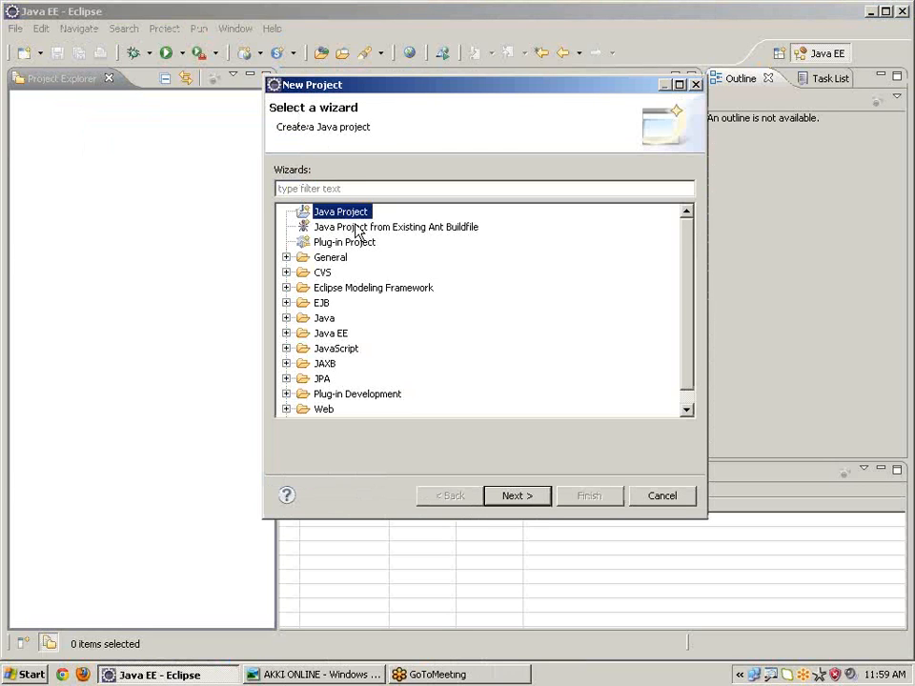
click(516, 496)
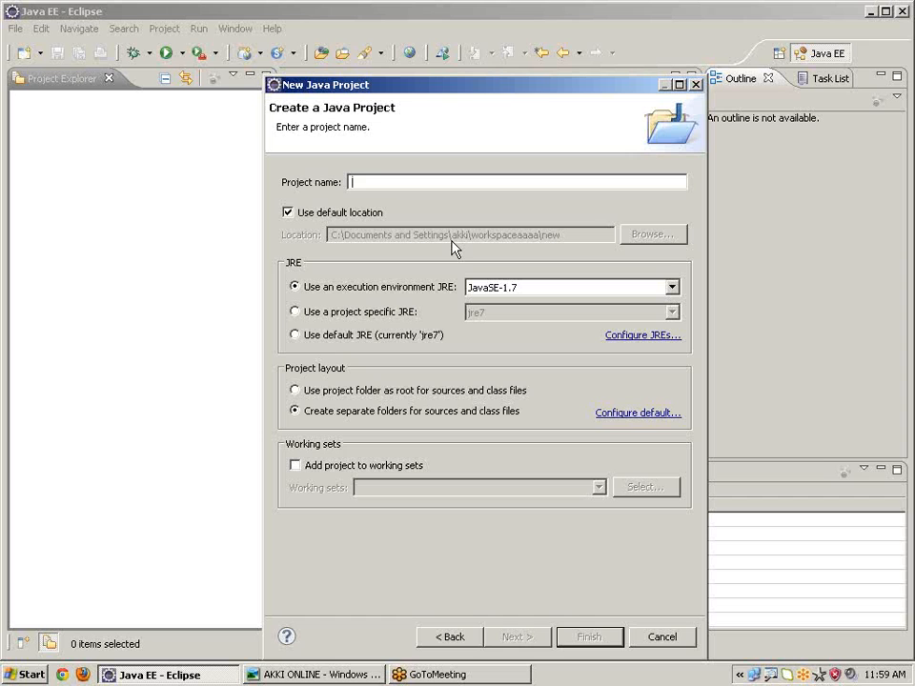
text(IND)
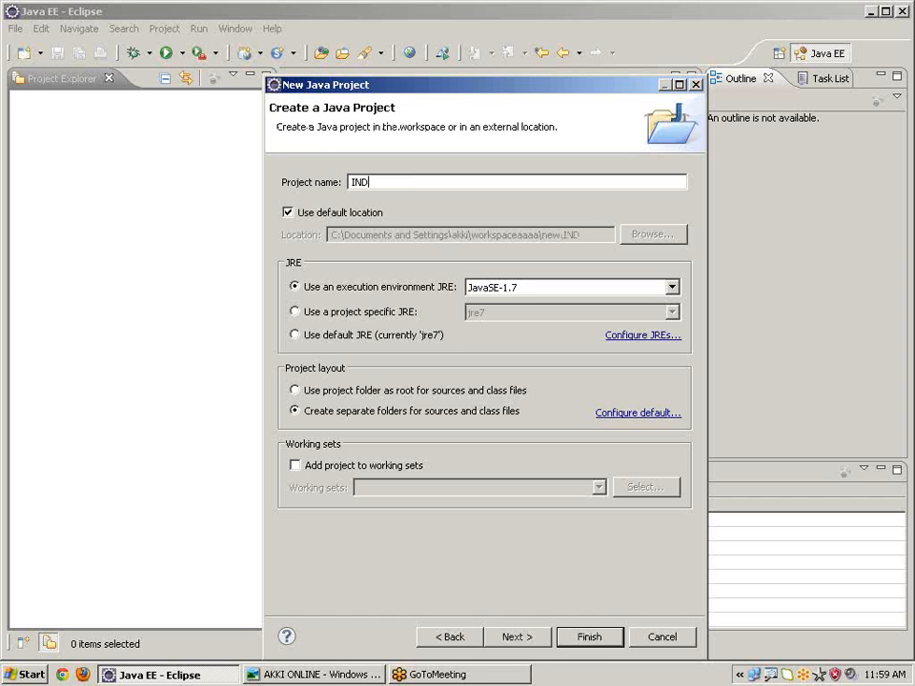
text(IAAAAAj)
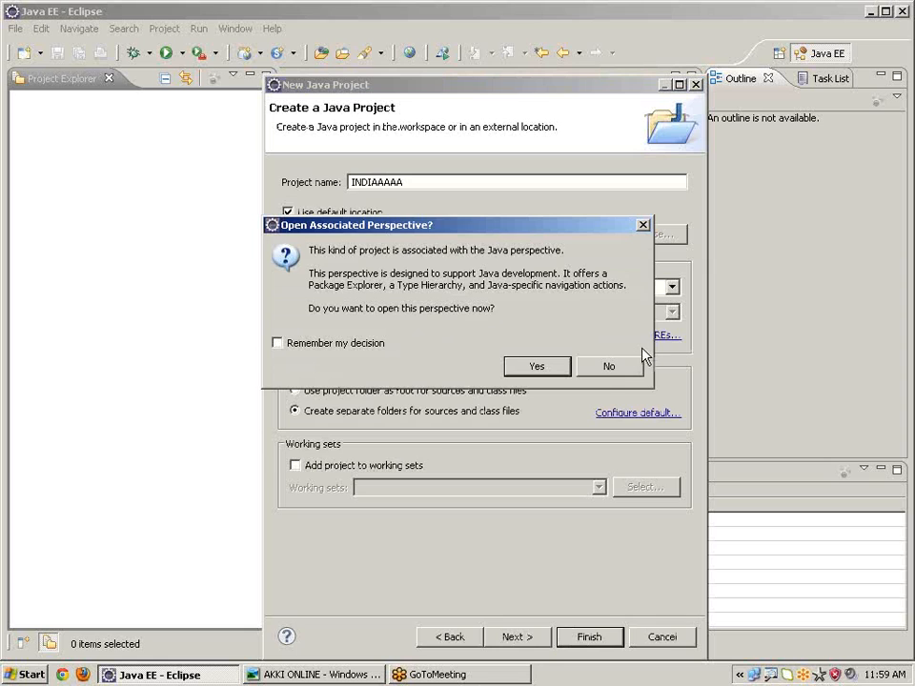
click(610, 366)
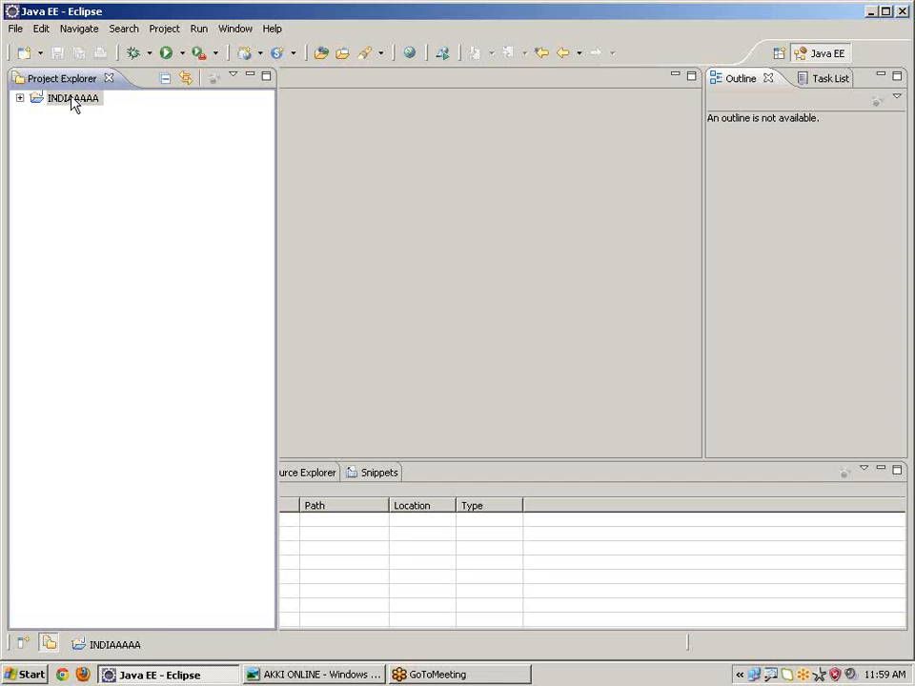
Add the Selenium 2.21.0 jars and all libs-folder jars to INDIAAAAA's Java build path
right_click(58, 99)
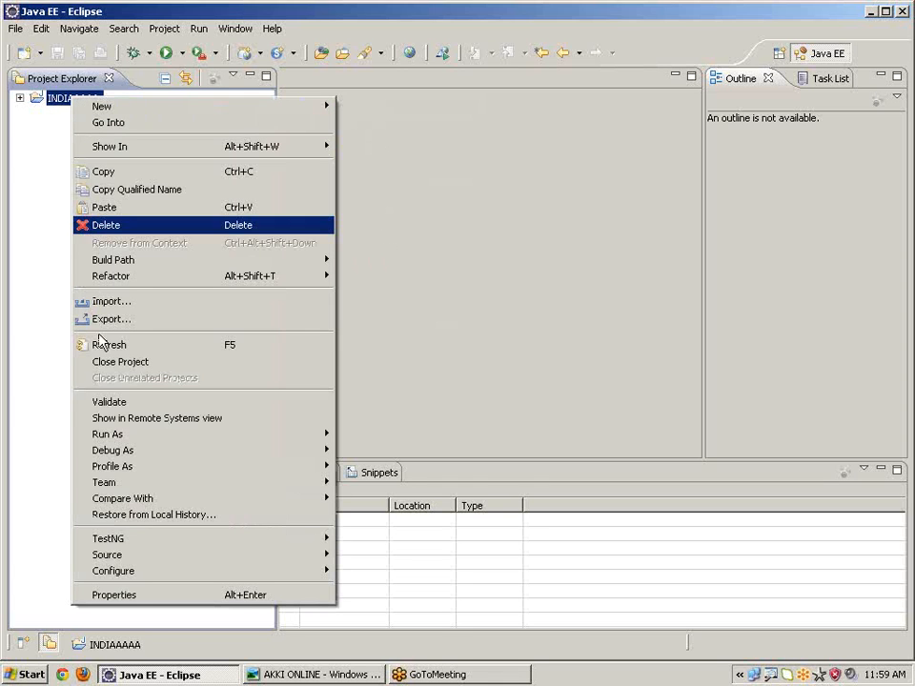
mouse_move(114, 595)
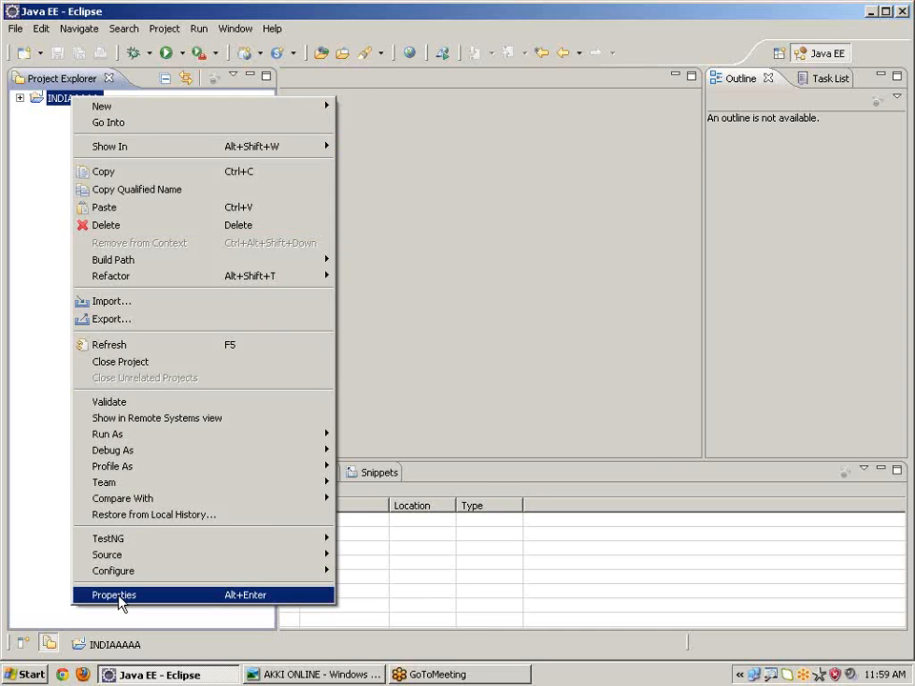
click(112, 595)
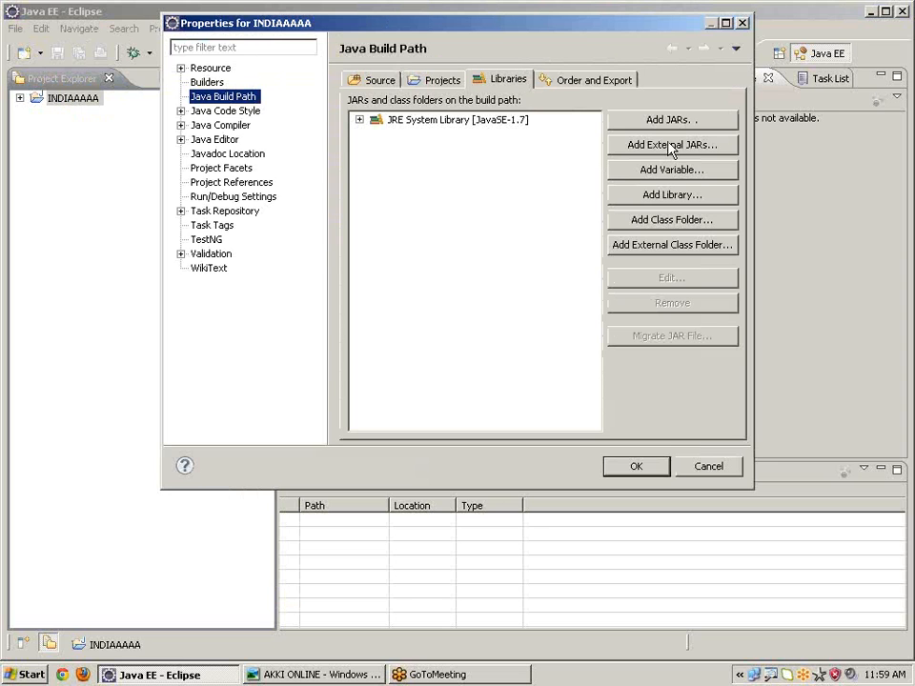
click(671, 145)
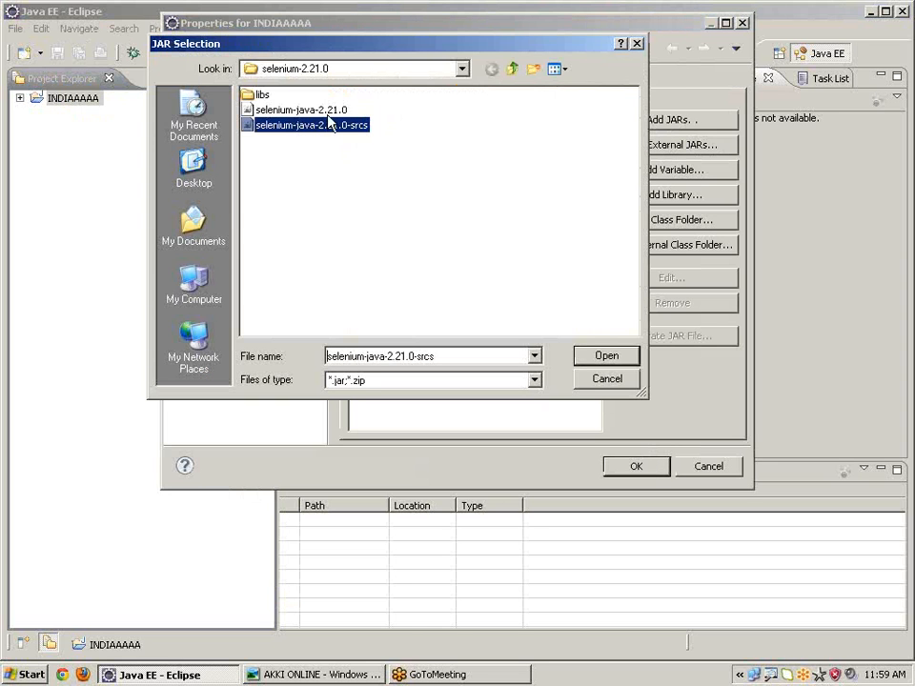
click(606, 357)
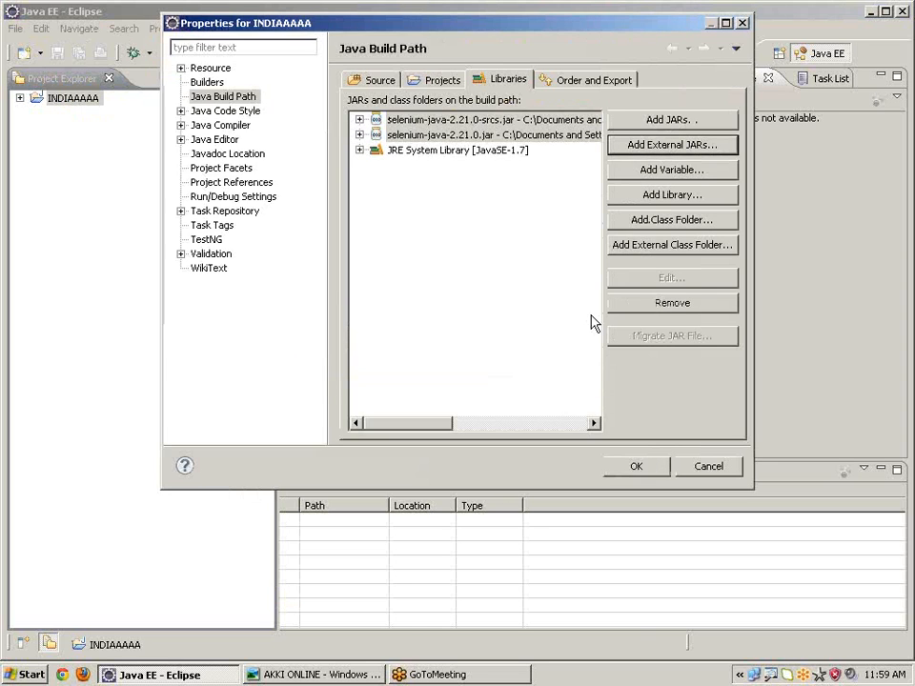
click(671, 145)
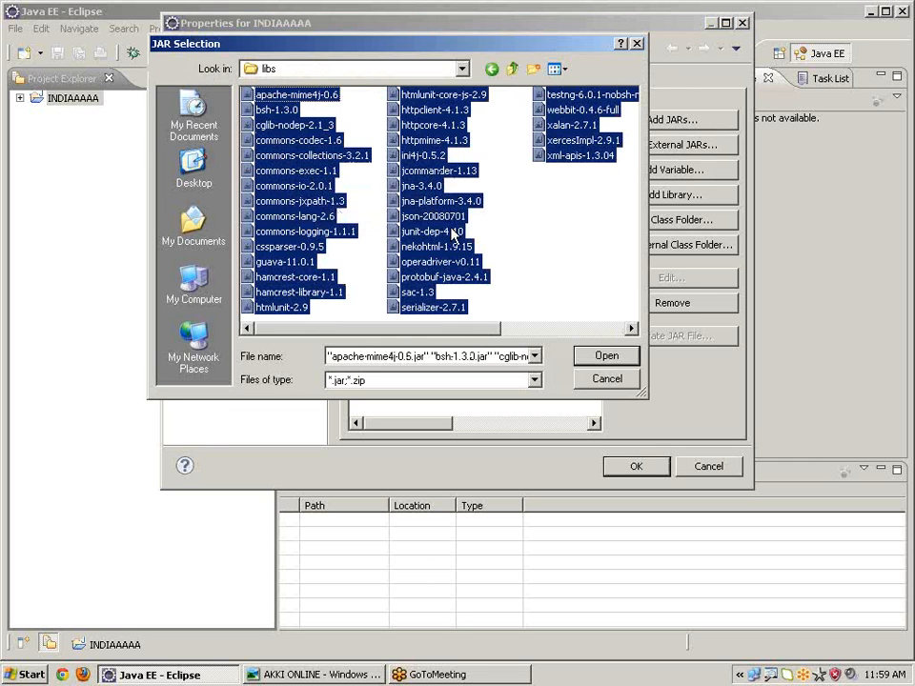
click(606, 355)
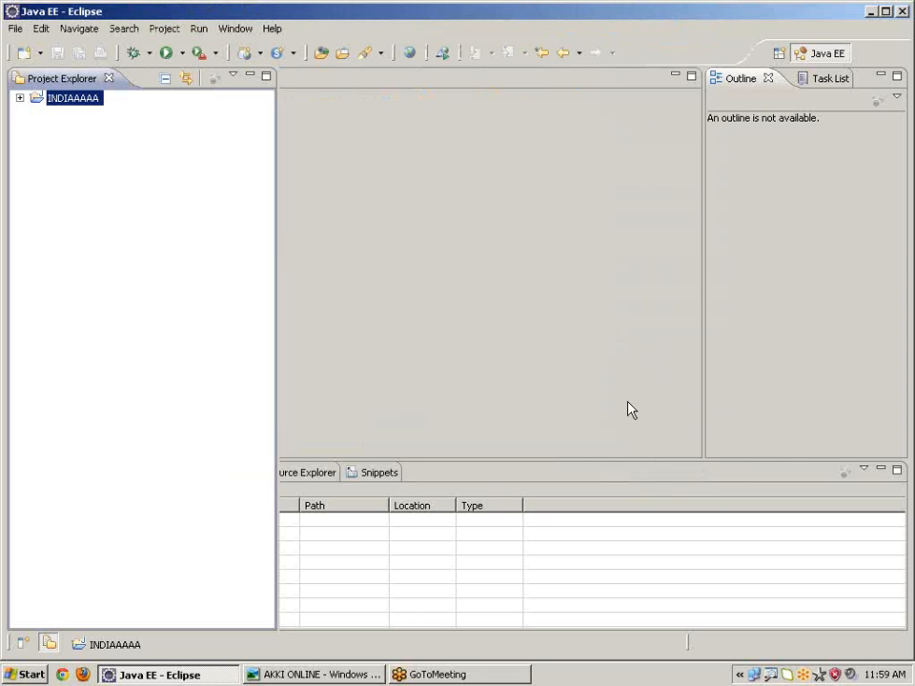
mouse_move(633, 387)
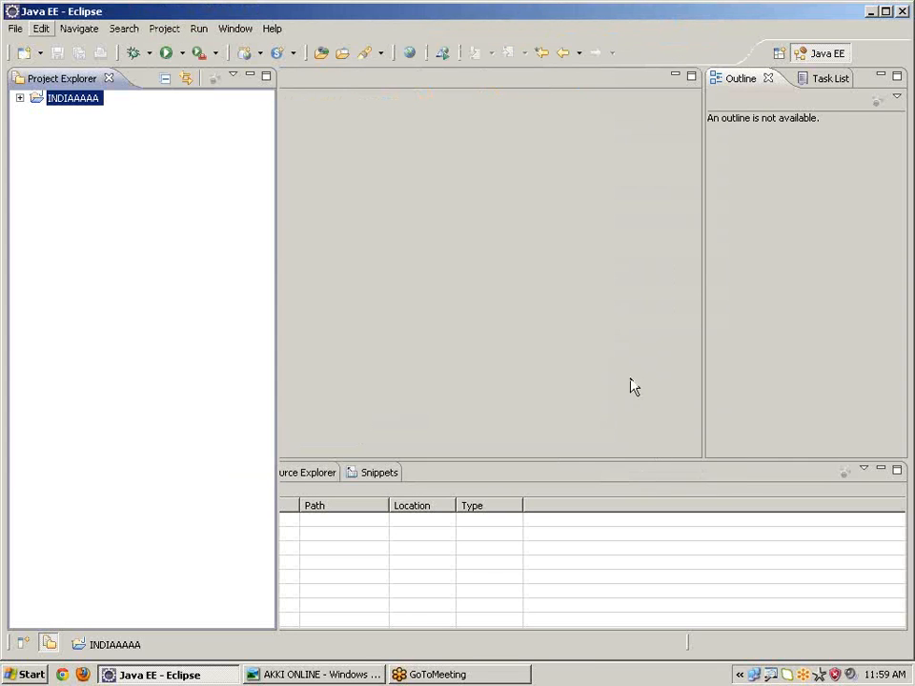
Create class TIMEEEEEE in the src folder with a generated public static void main
click(13, 99)
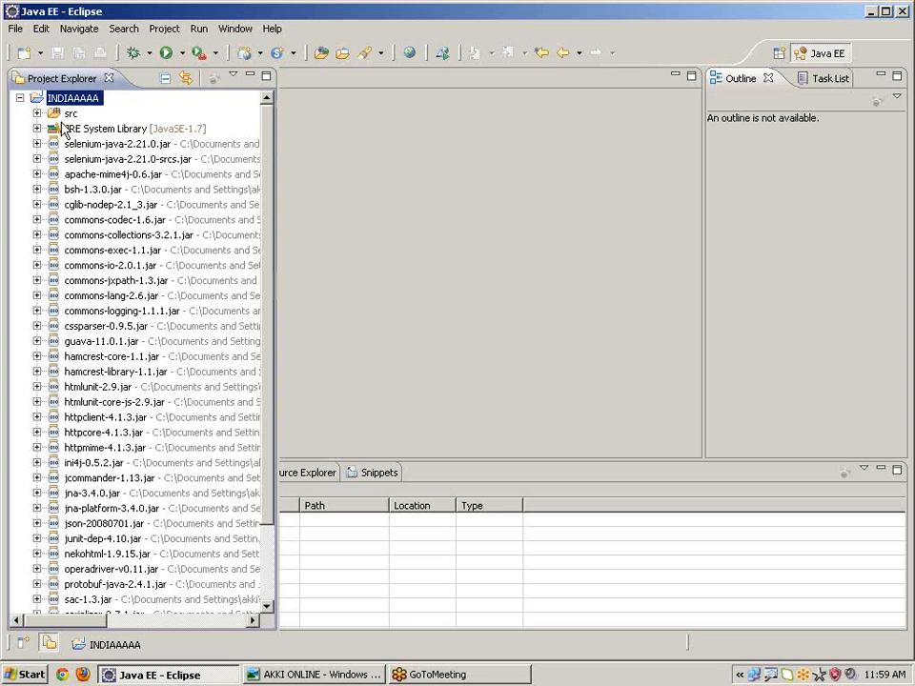
right_click(67, 129)
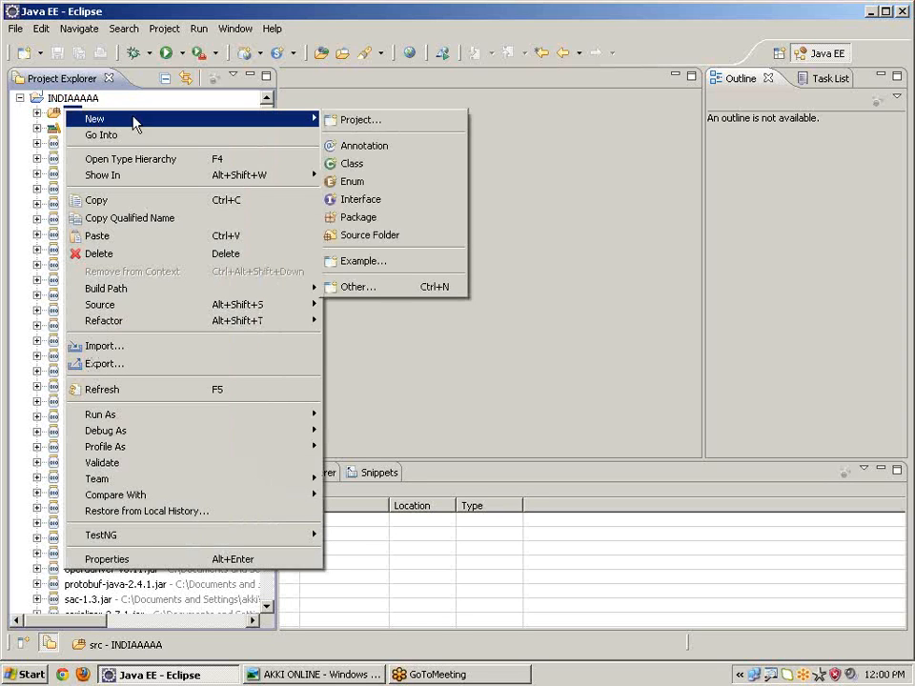
click(350, 164)
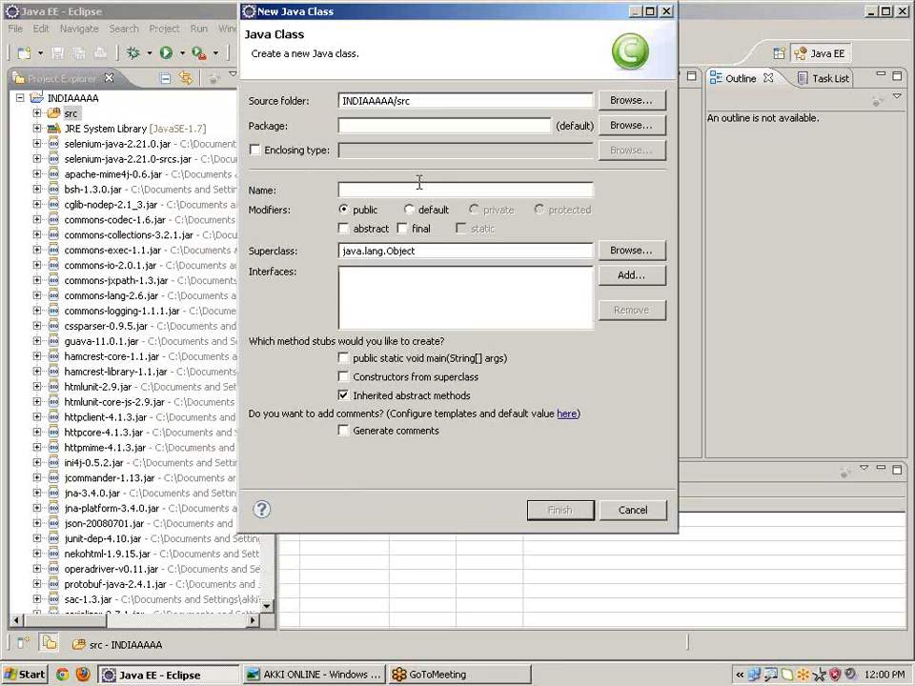
text(TIMEEEEEE)
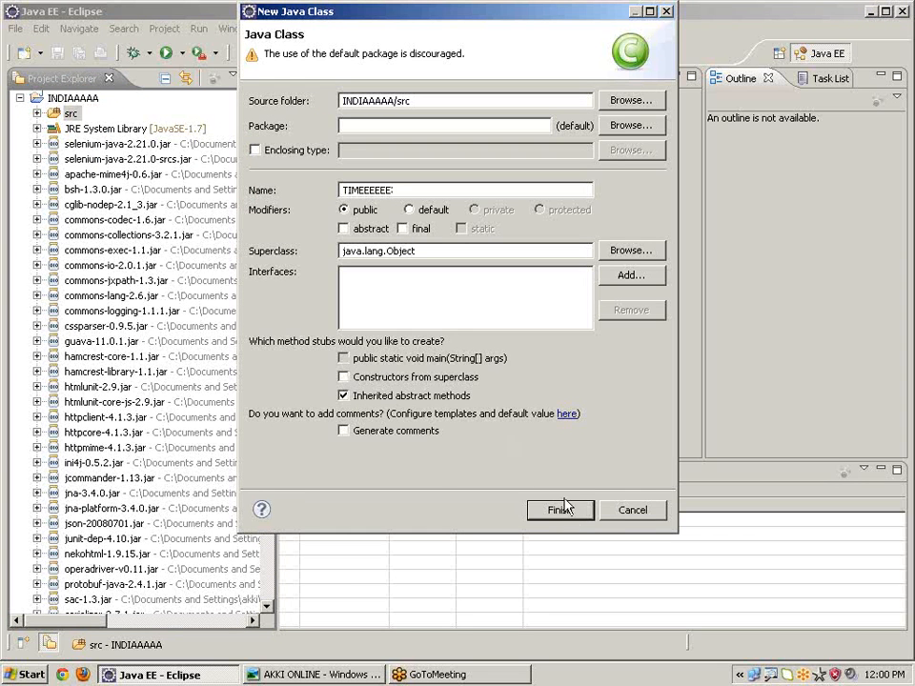
click(560, 510)
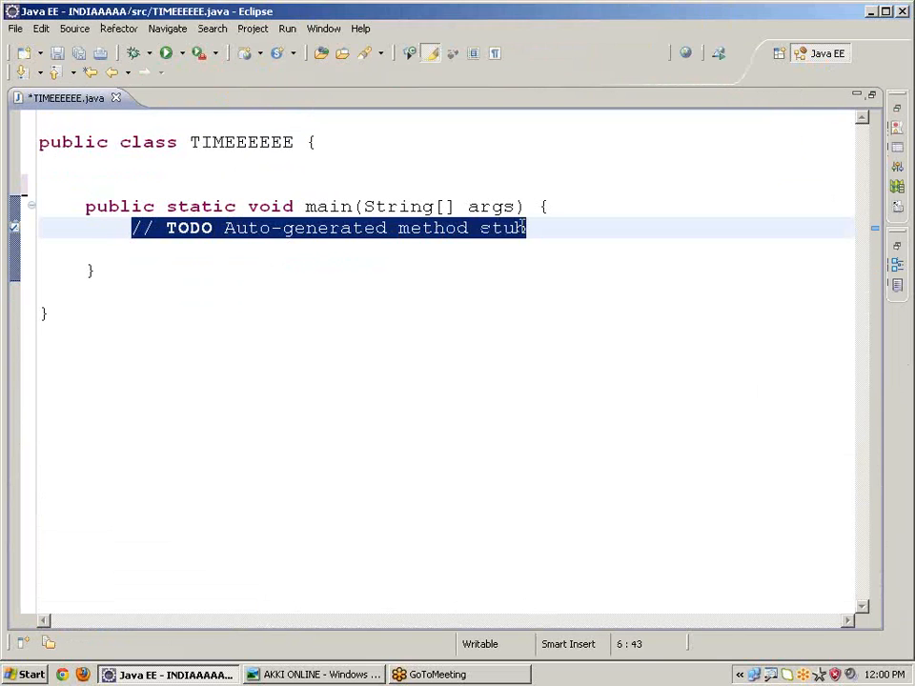
Replace the TODO comment with the statement webdriver wd=new firefoxdriver();
key(Delete)
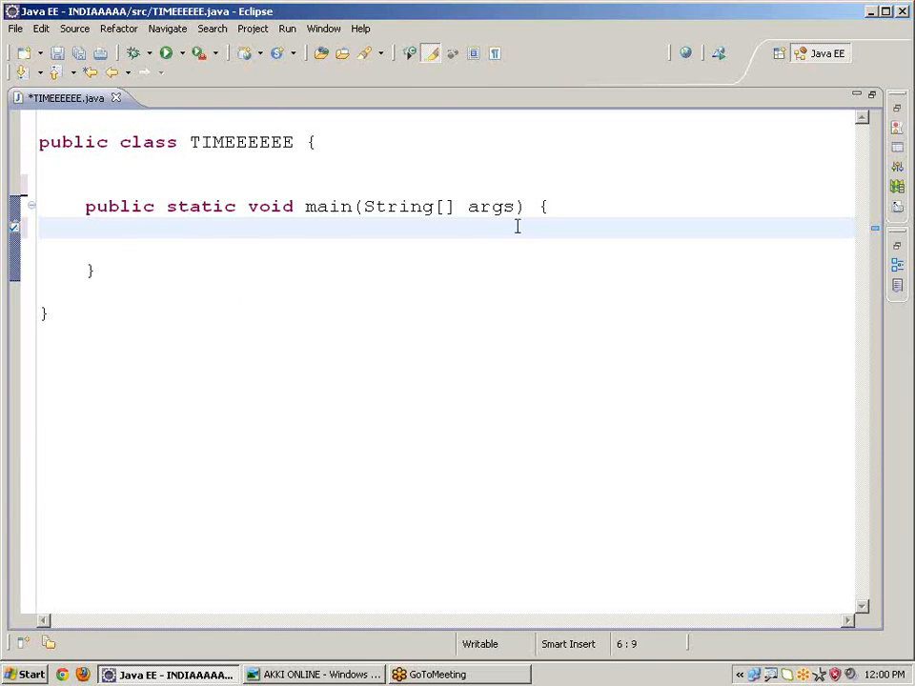
text(web)
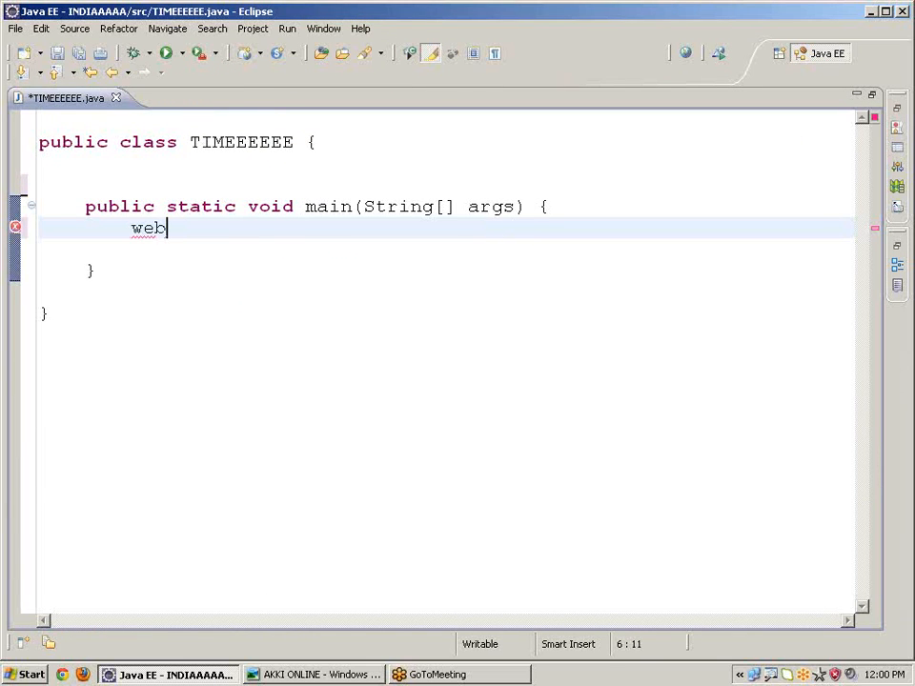
text(driver)
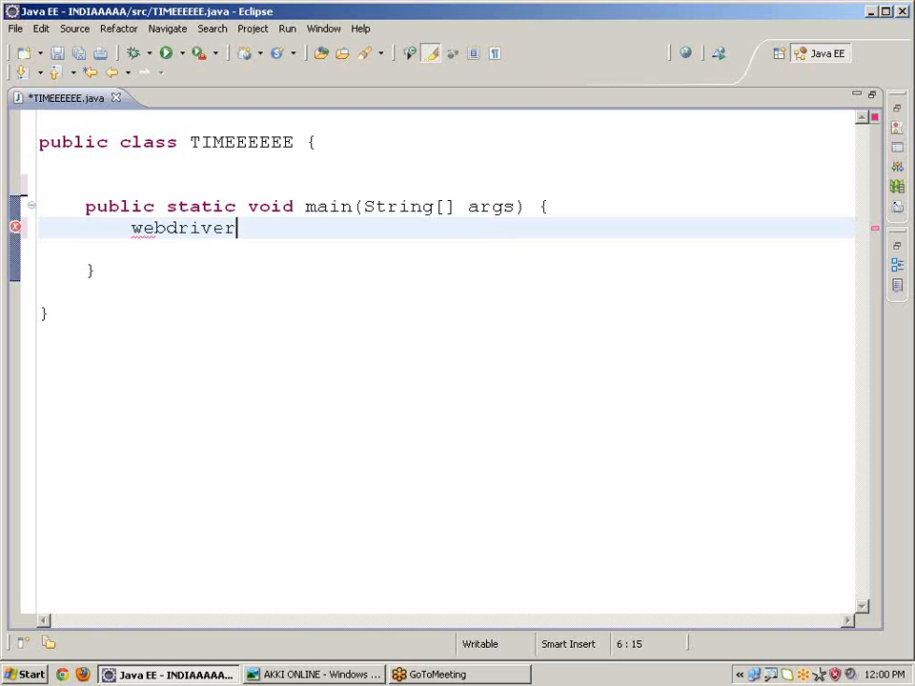
text(wd)
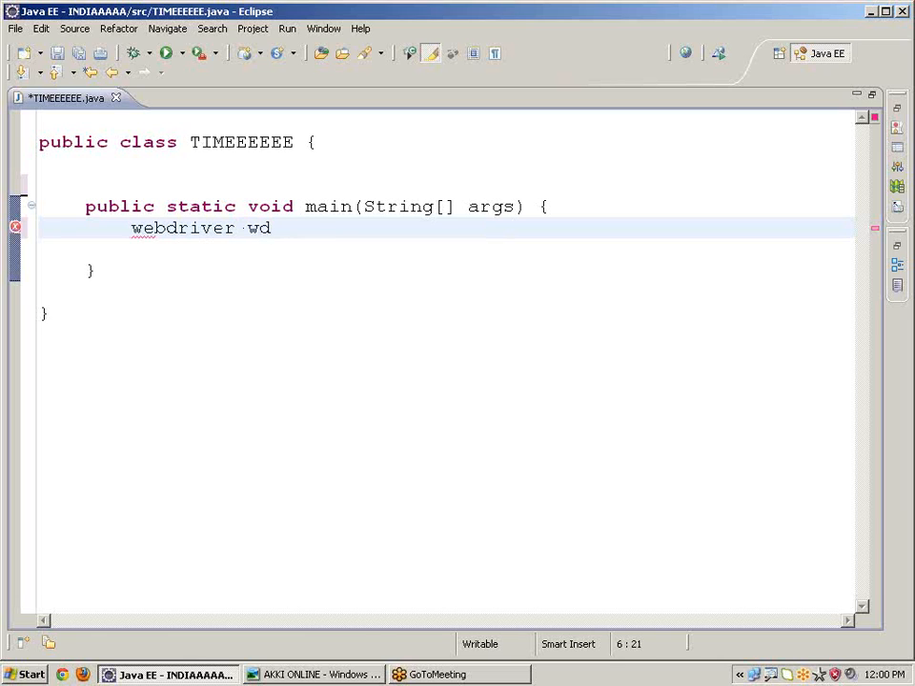
text(=new)
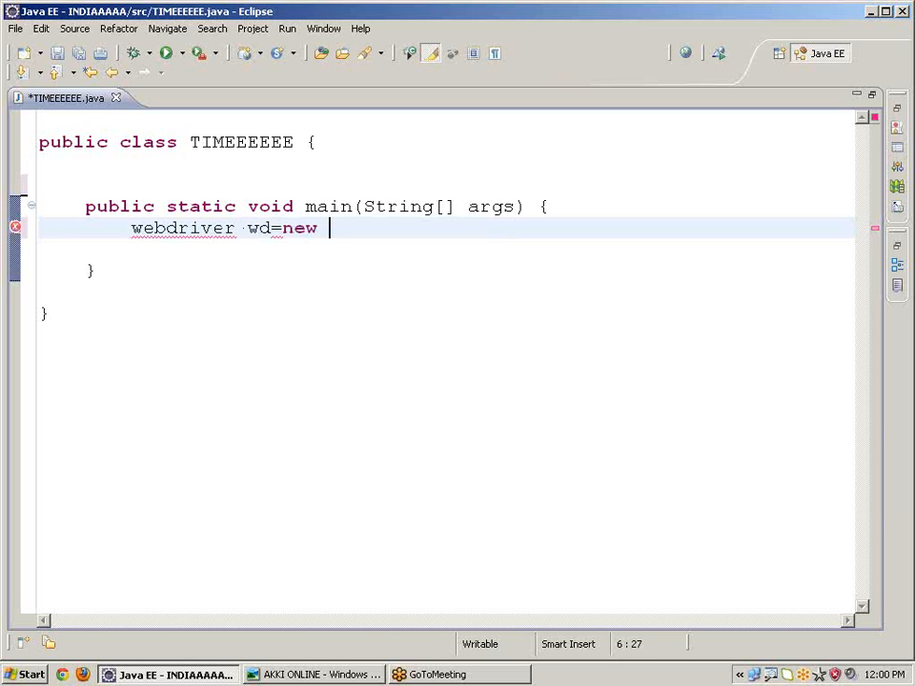
text(firef)
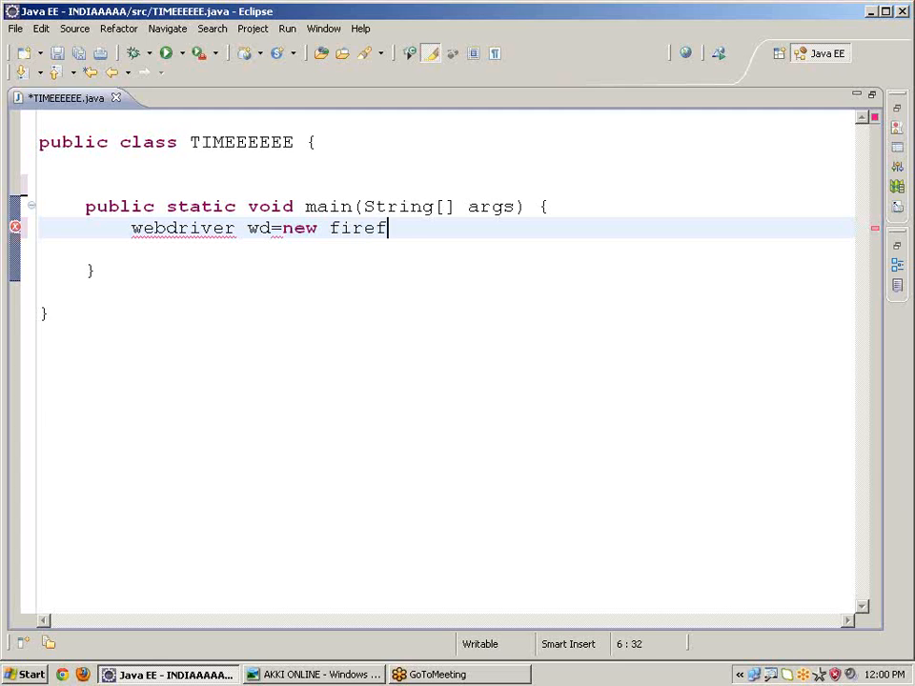
text(oxdr)
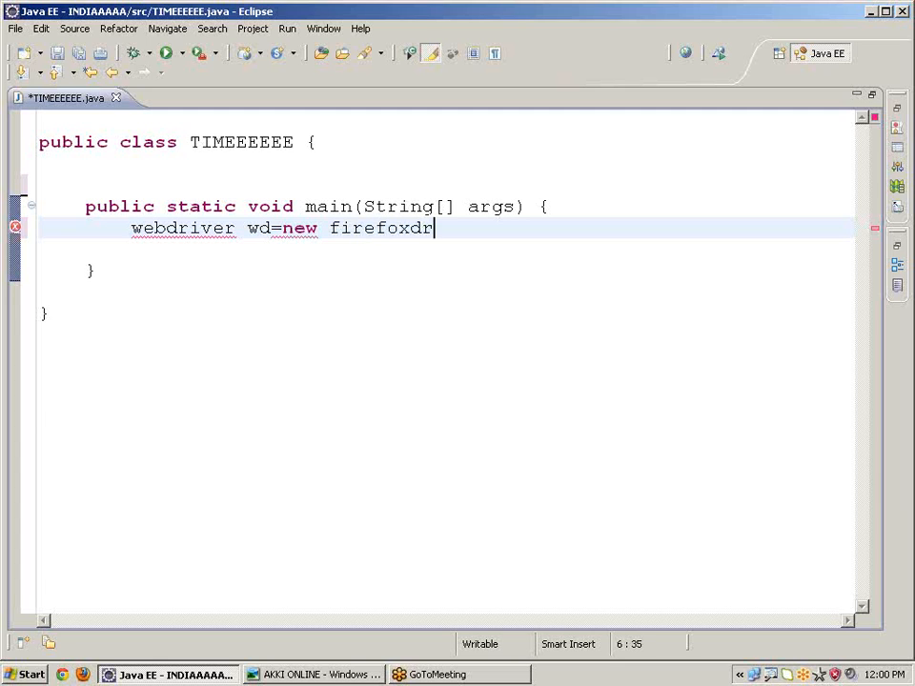
text(iver)
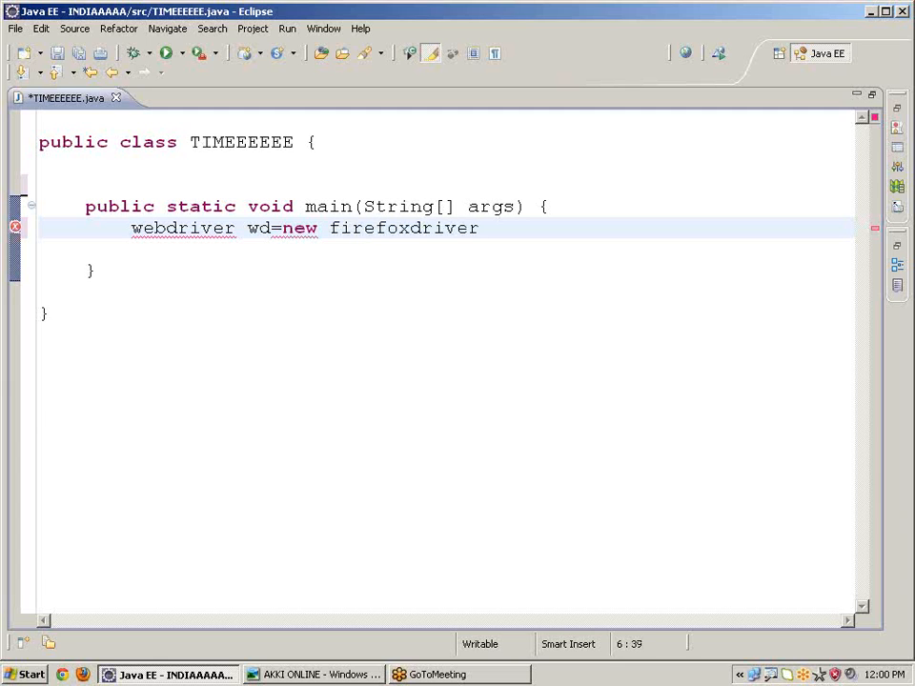
text(();)
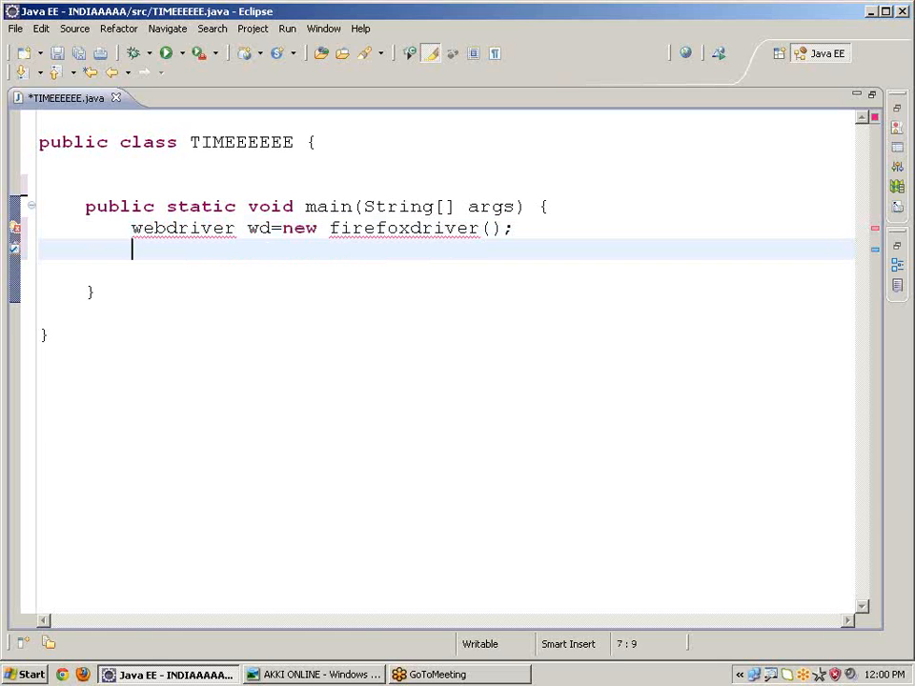
Write dateformat df=new simpledateformat() on the next line
text(dat)
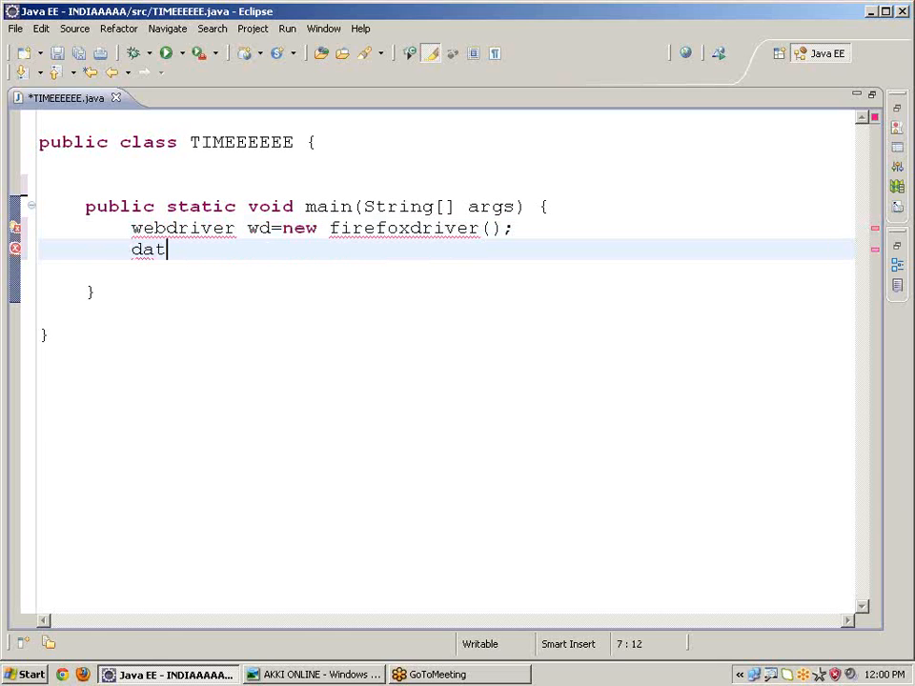
text(eforma)
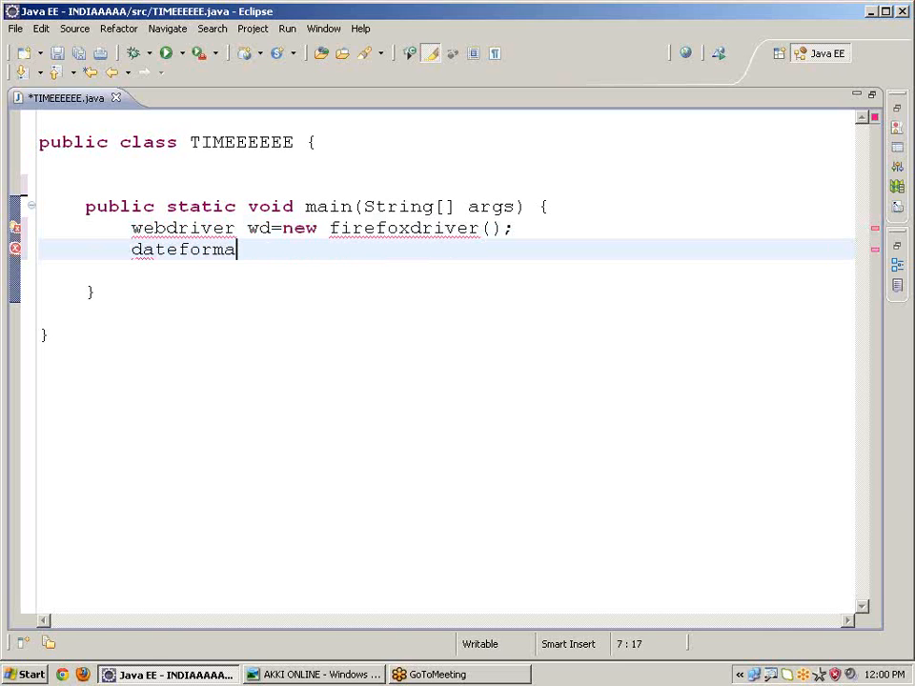
text(t d)
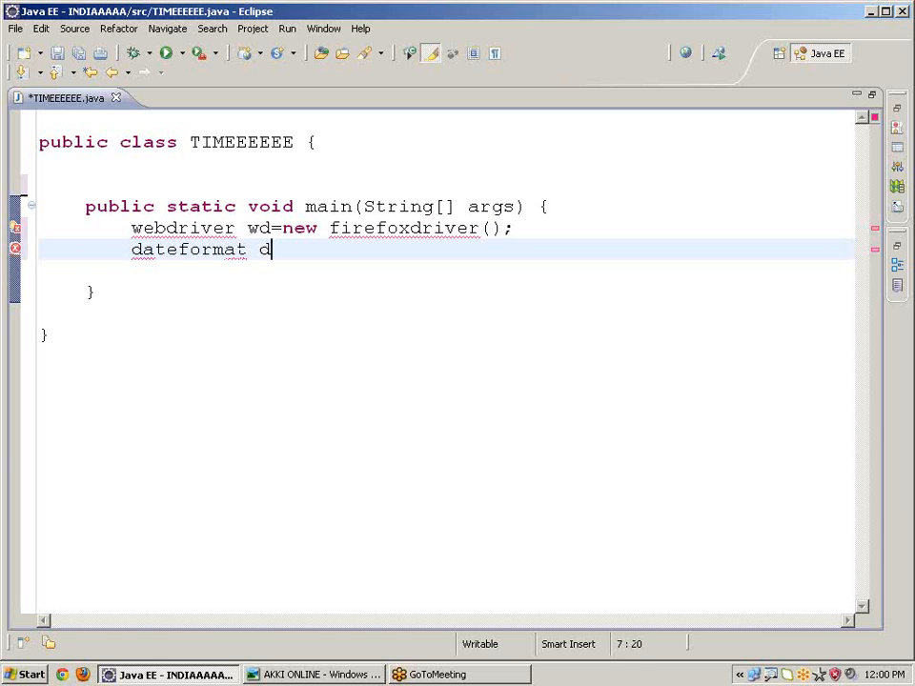
text(f=)
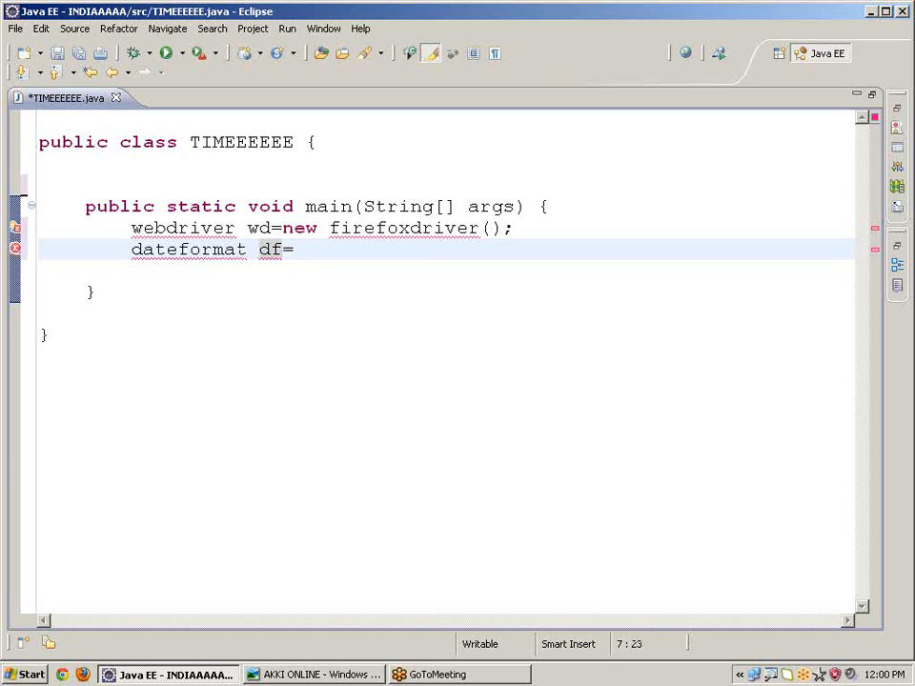
text(new)
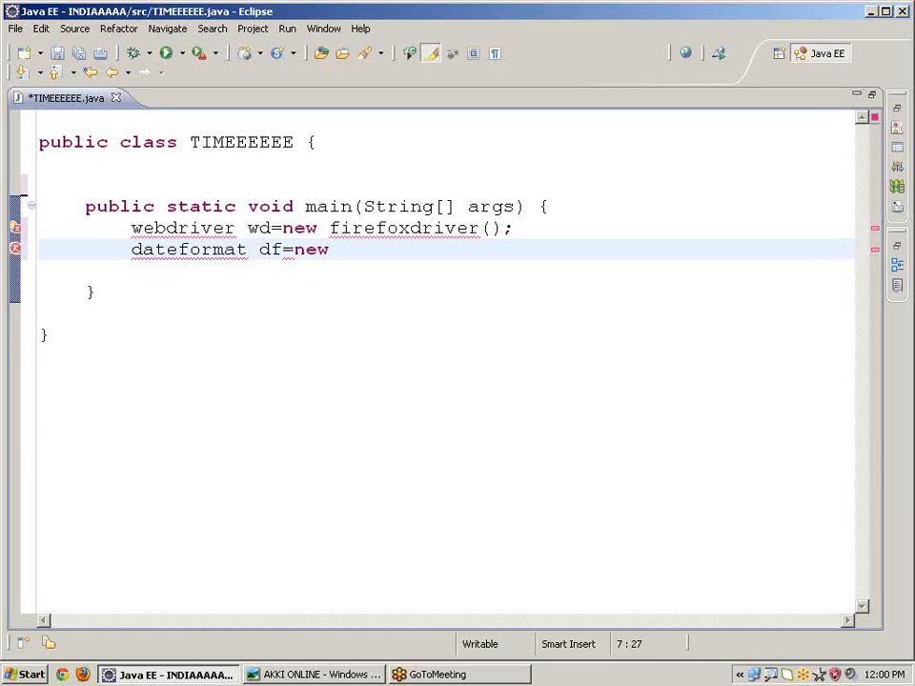
text(simpl)
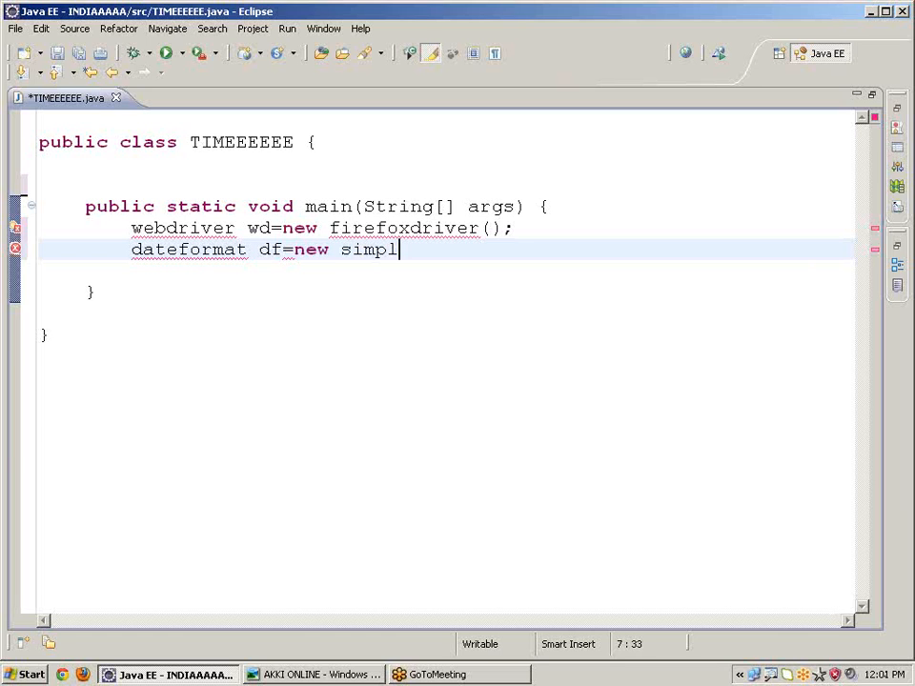
text(e)
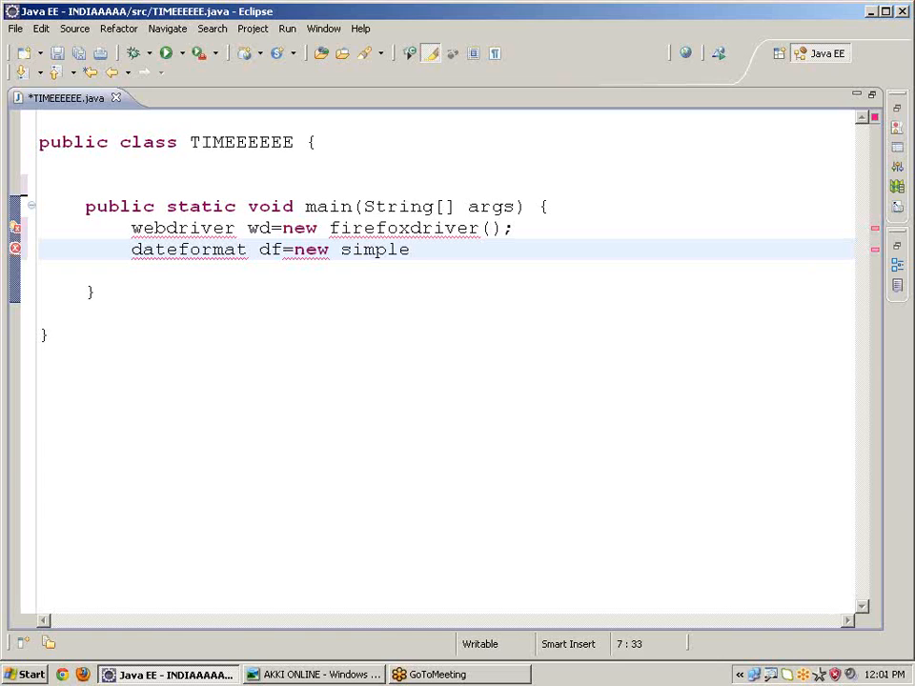
text(date)
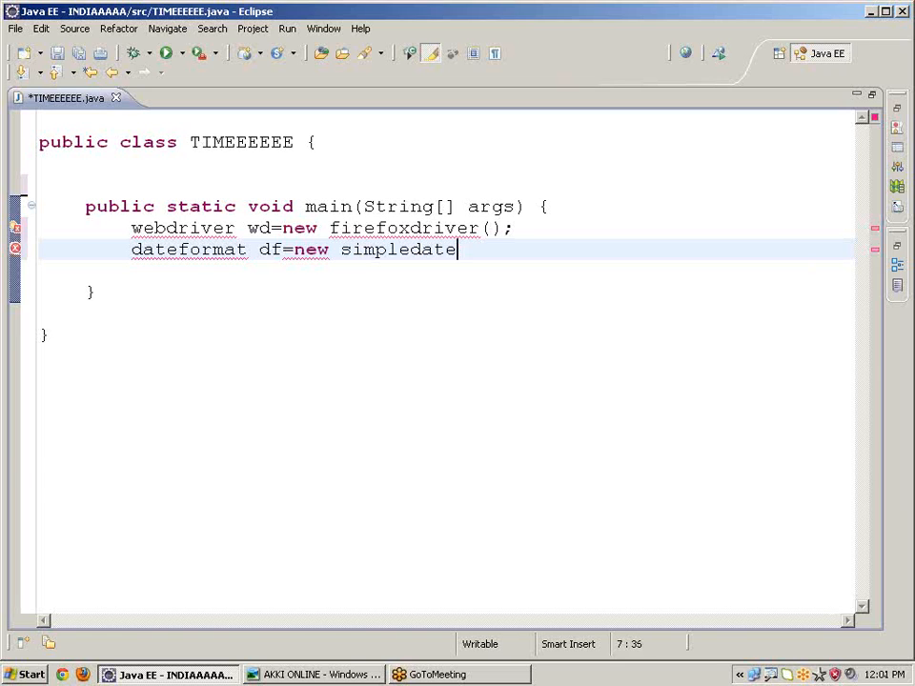
text(format)
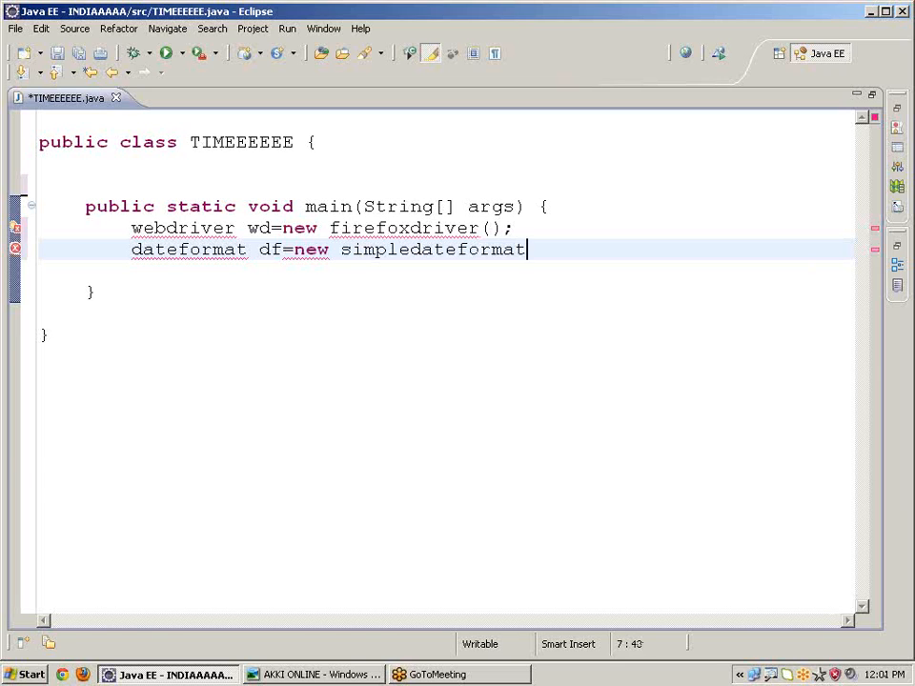
text(())
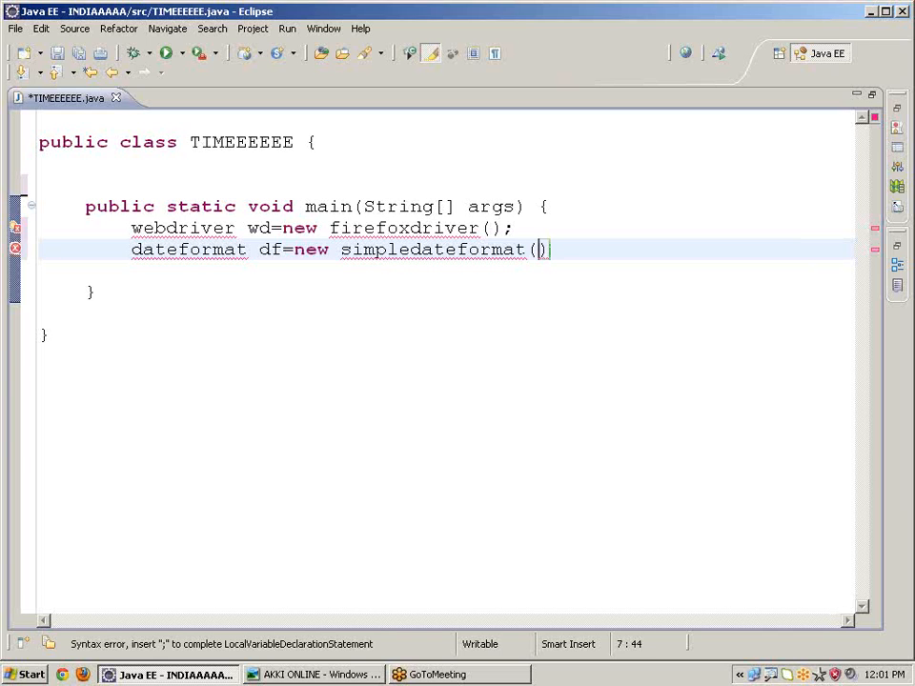
Fill in the format pattern string "yyyy_MMM_ddhh_mm_ss", correcting the month and day letters
text("yy")
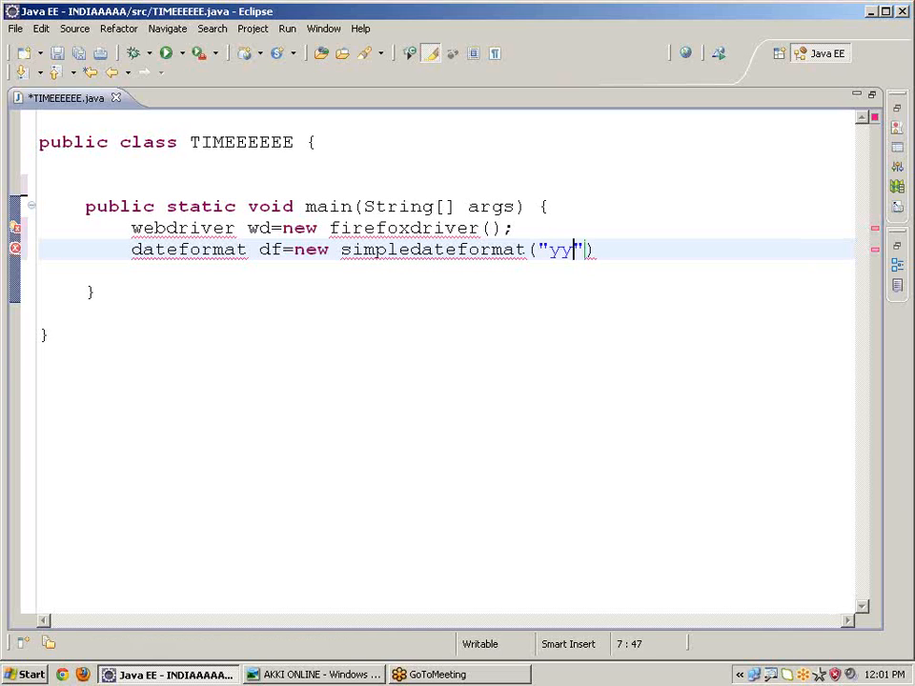
text(yy)
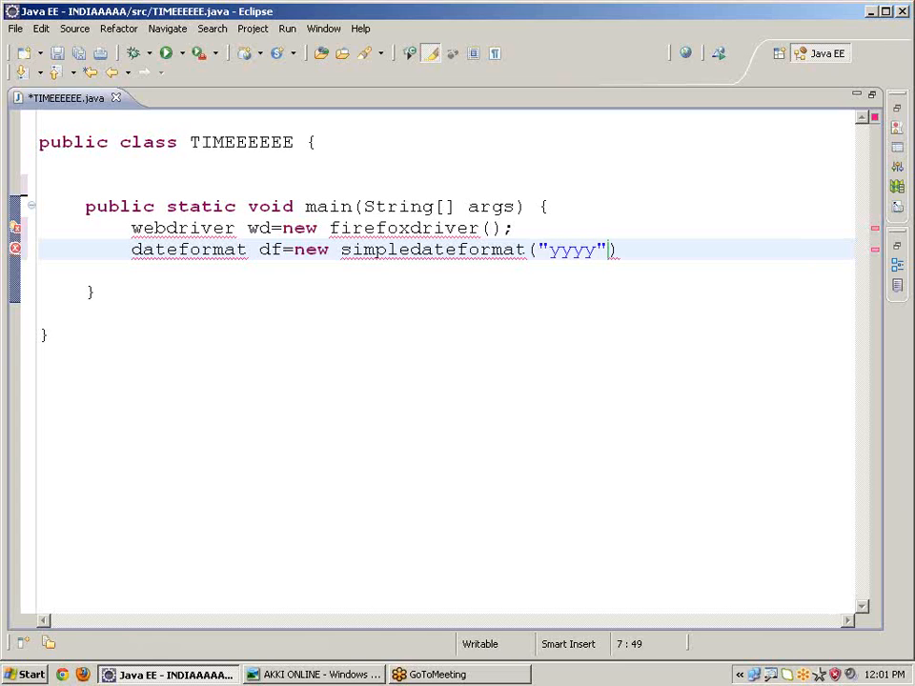
text(_)
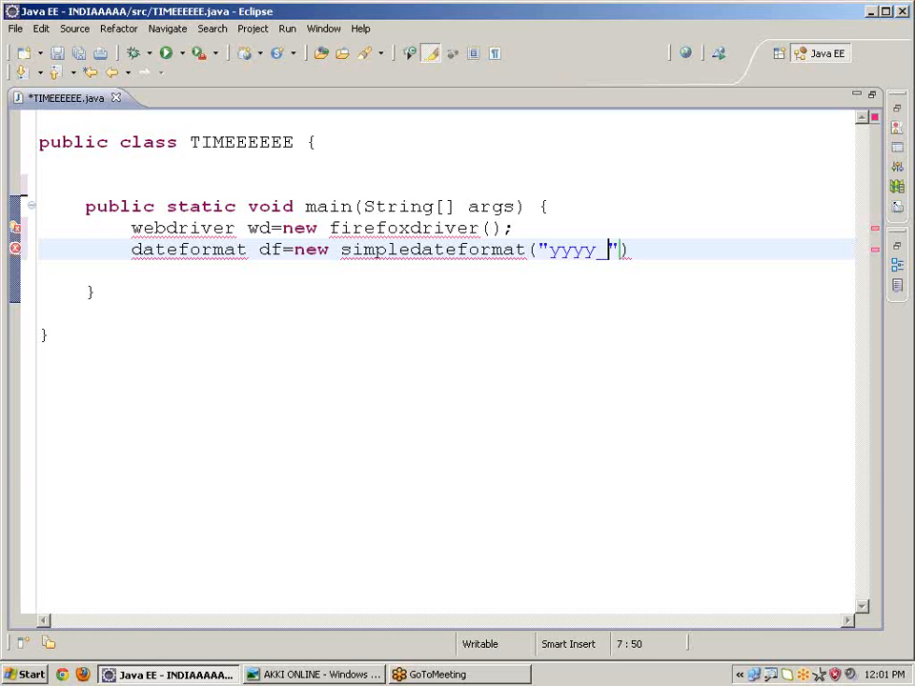
text(MM)
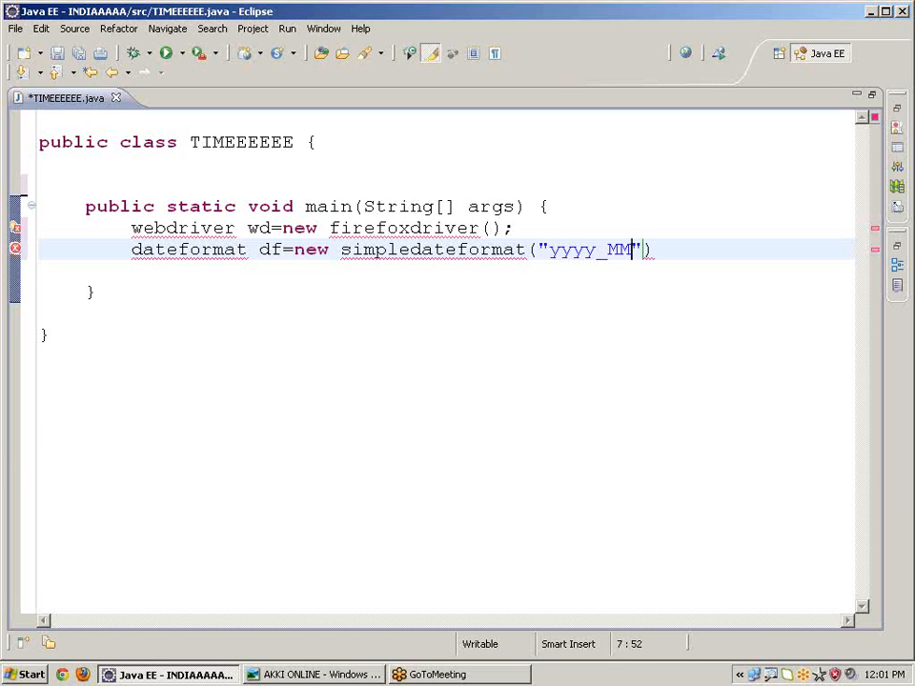
key(BackSpace)
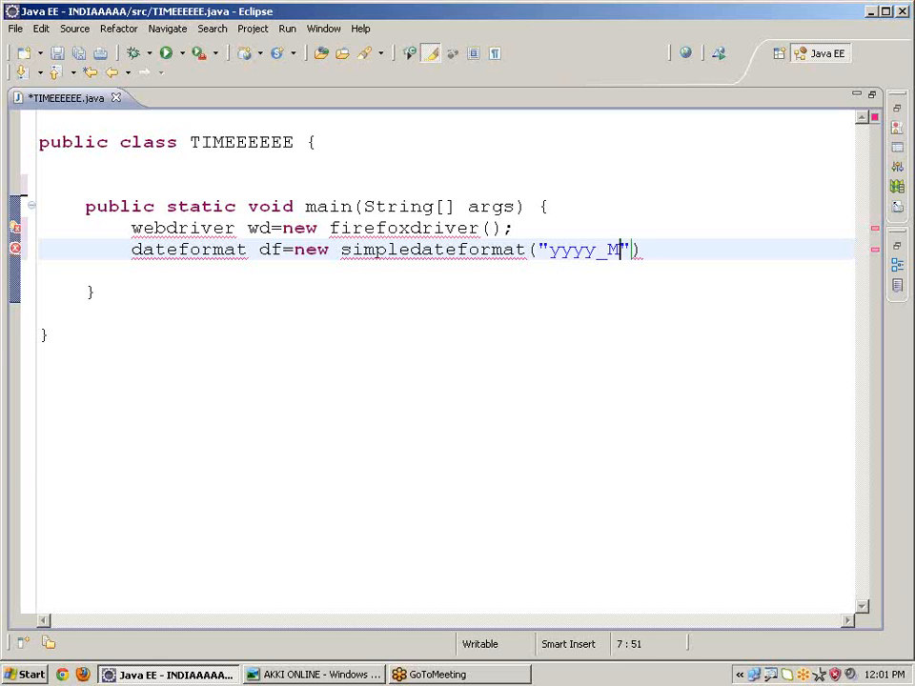
text(MM)
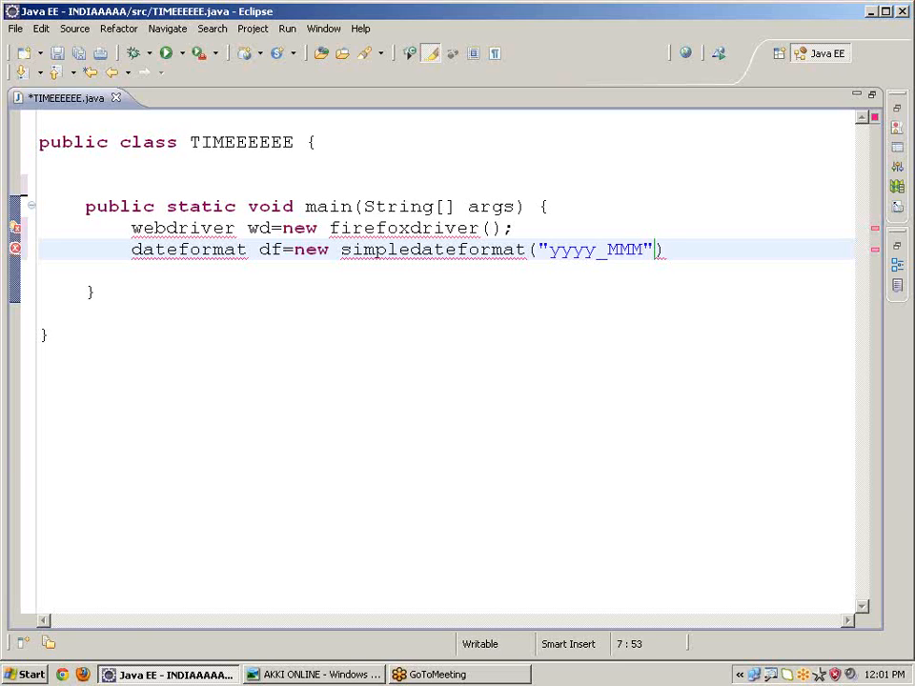
text(_)
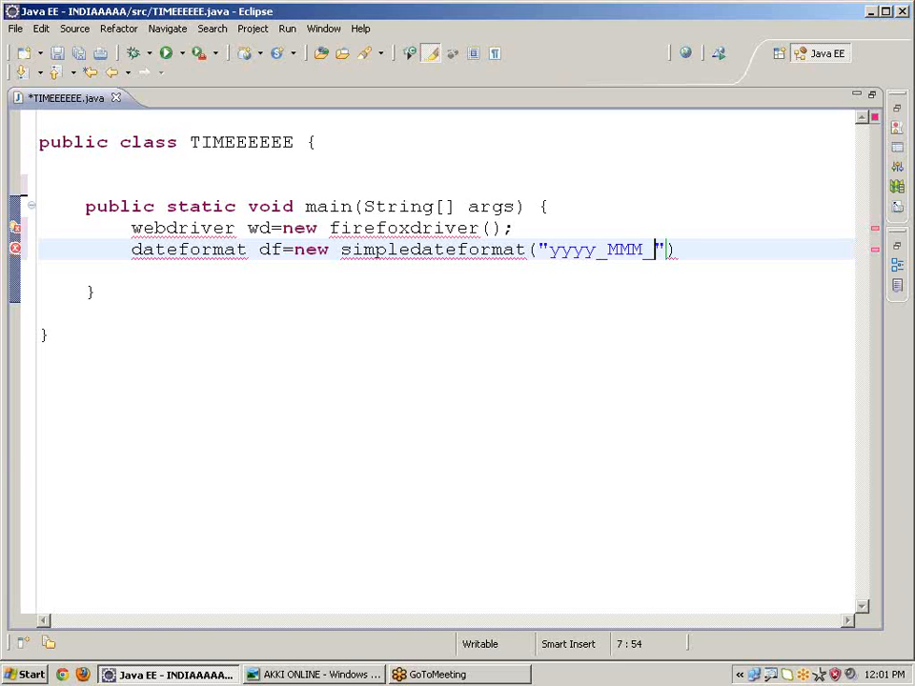
text(DD)
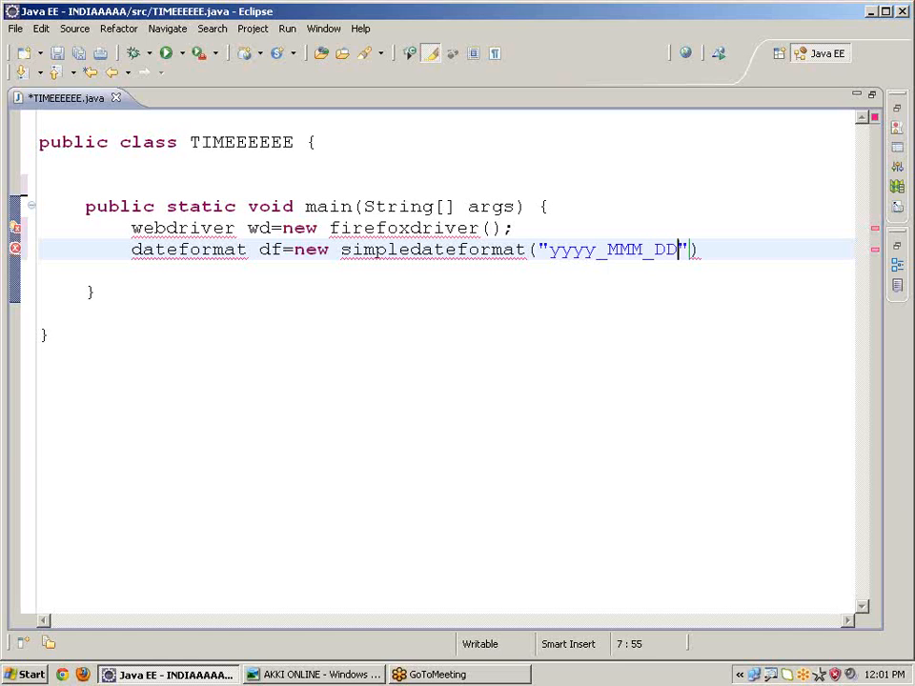
key(BackSpace)
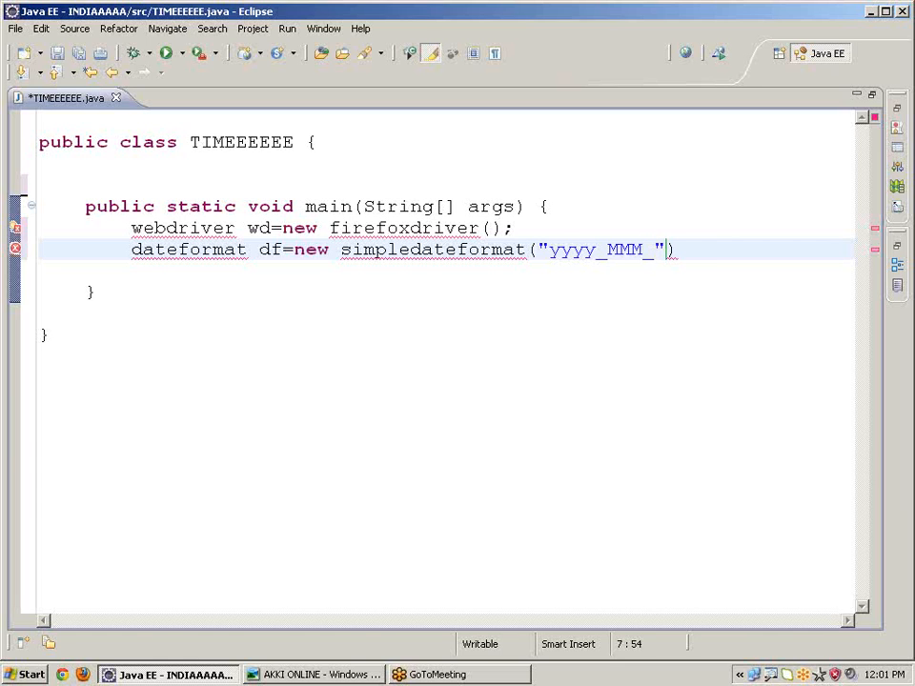
text(dd)
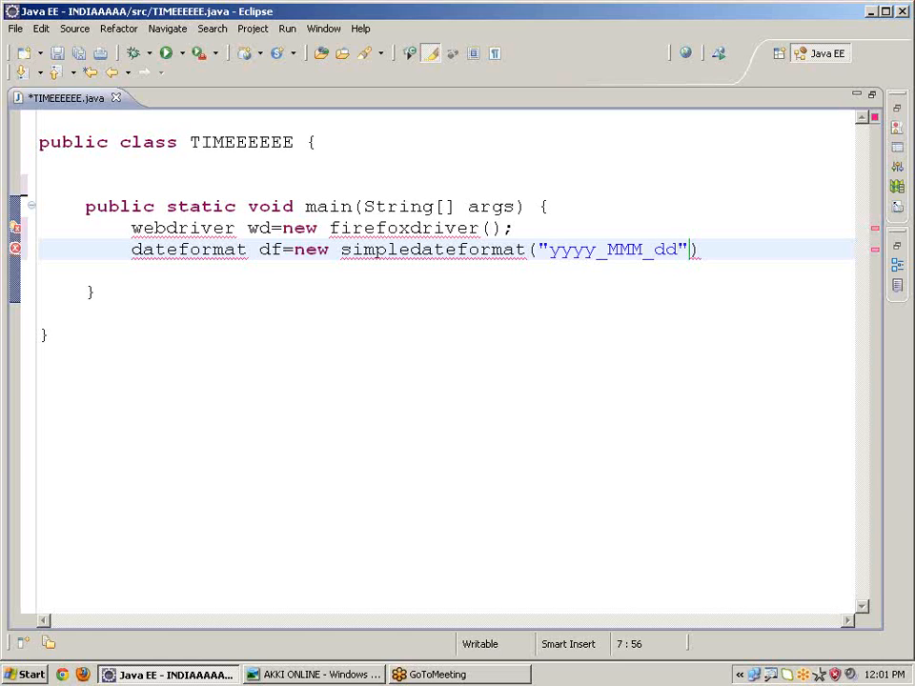
text(hh)
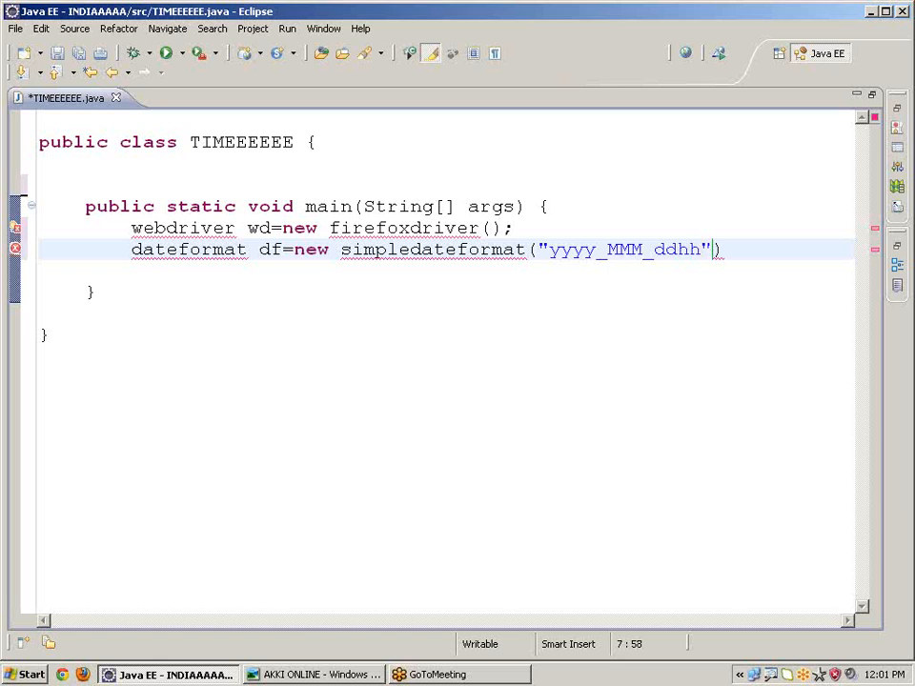
text(_)
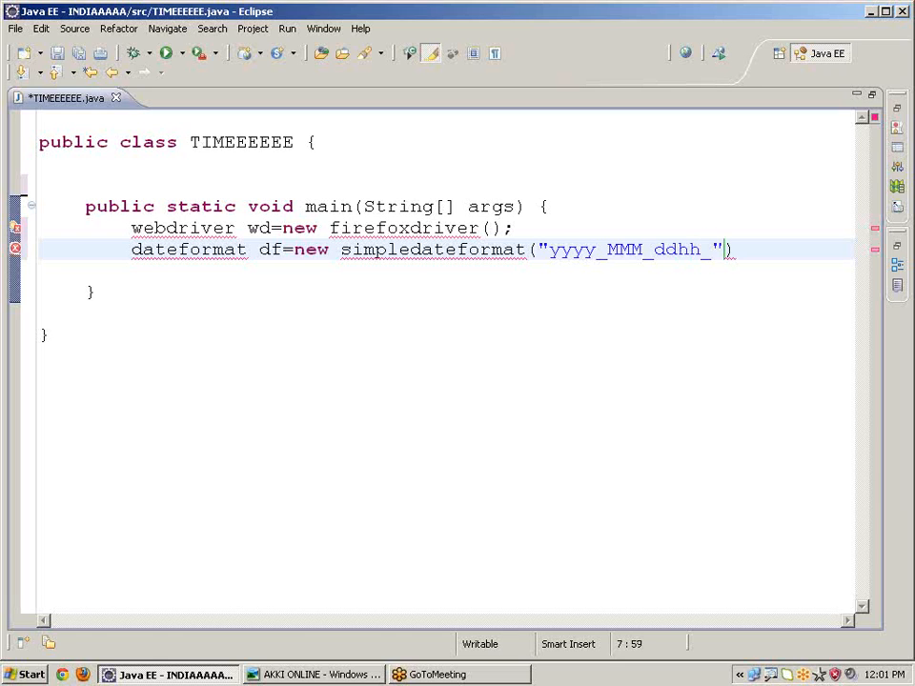
text(mm)
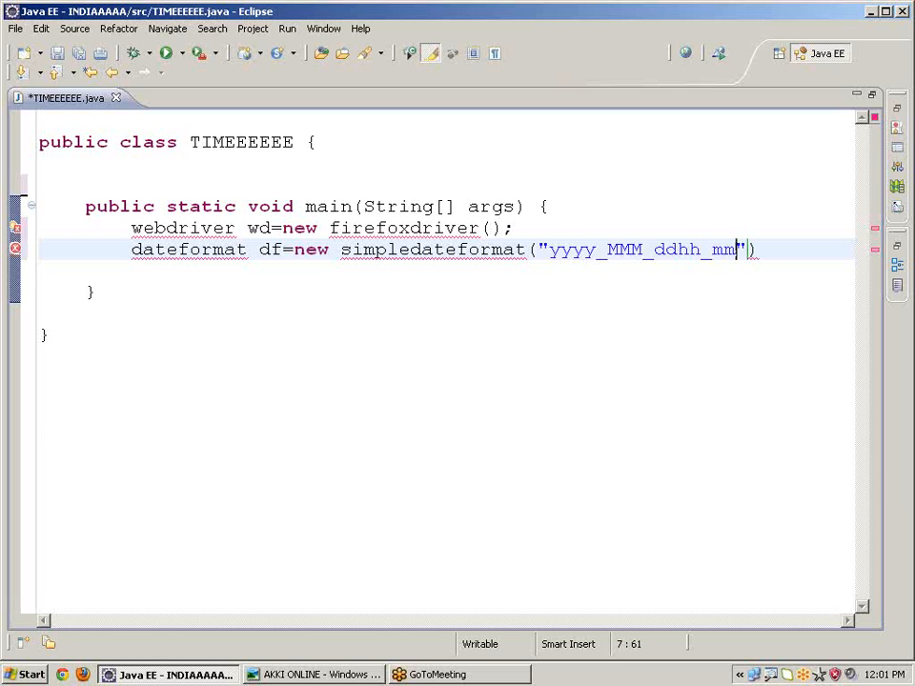
text(_)
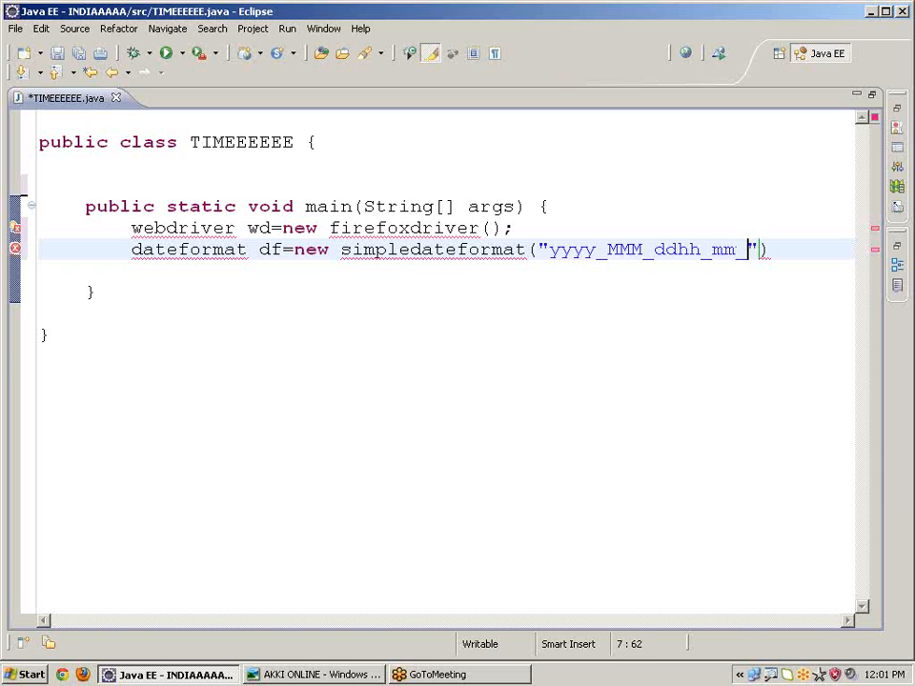
text(ss)
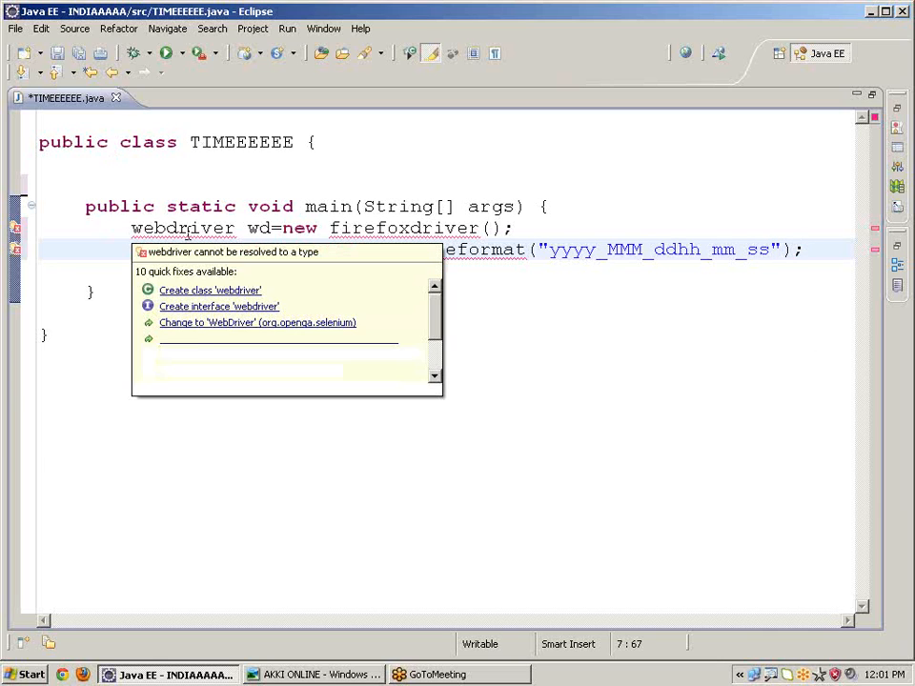
Quick-fix the types to WebDriver, DateFormat and SimpleDateFormat with their imports
click(257, 323)
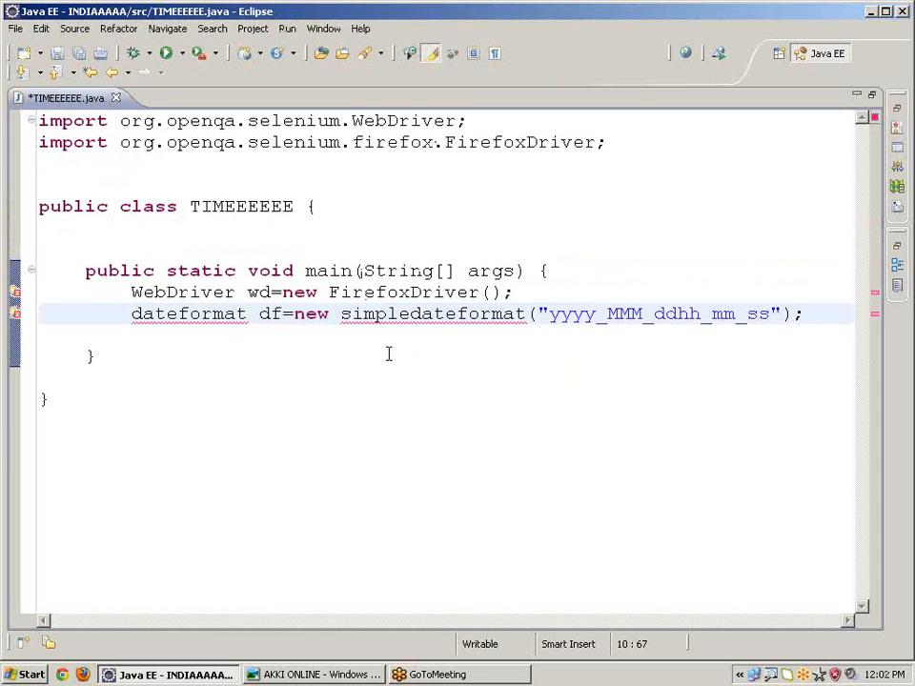
click(191, 312)
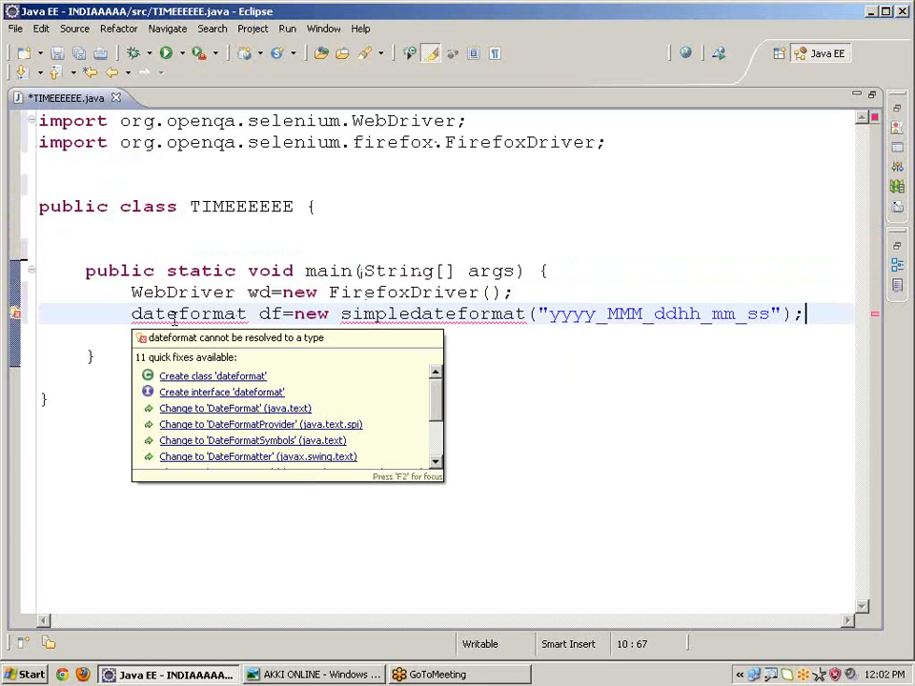
mouse_move(225, 412)
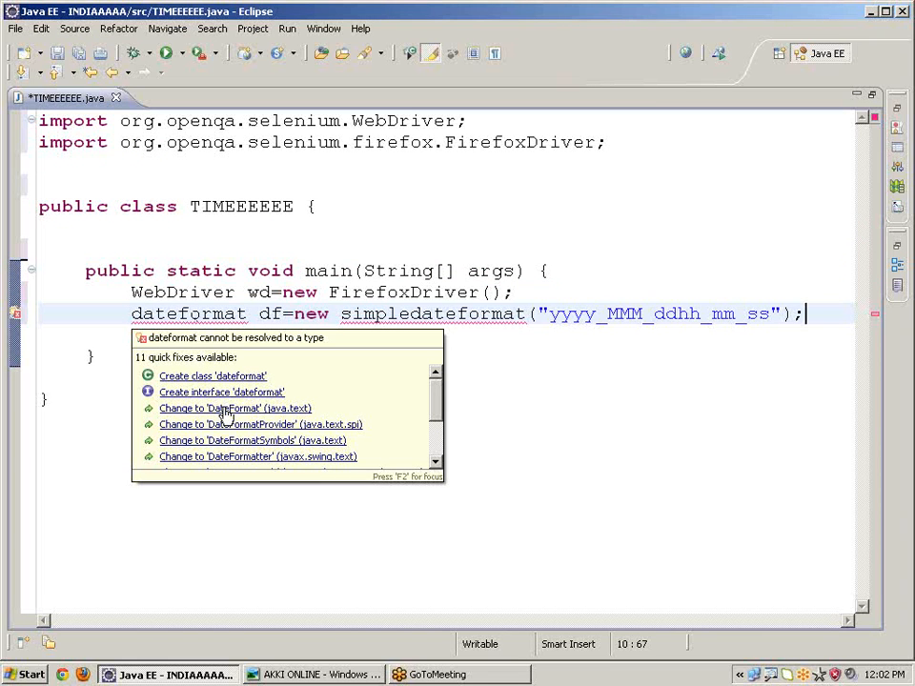
click(234, 408)
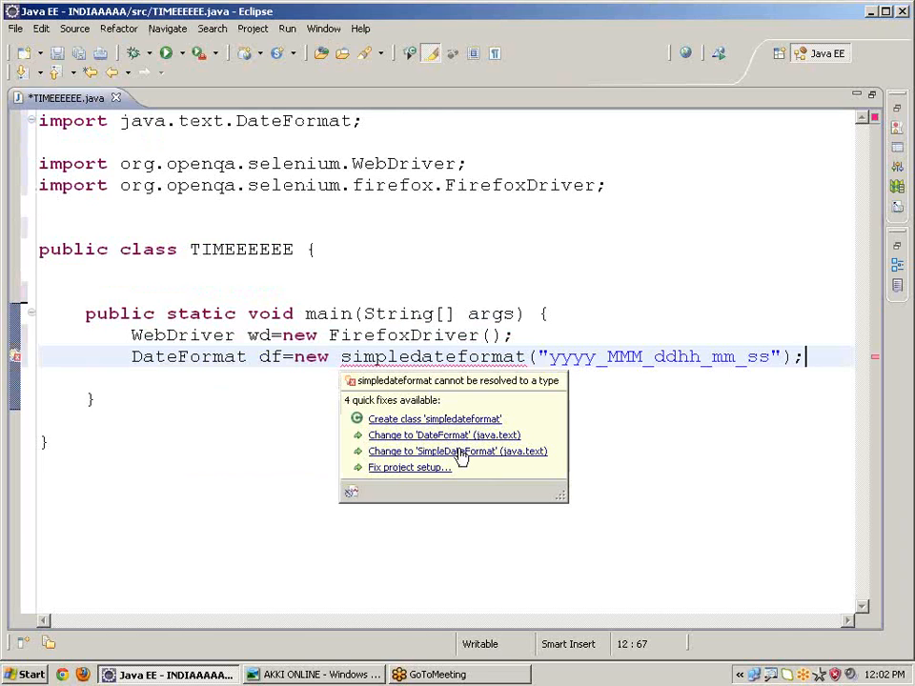
click(457, 449)
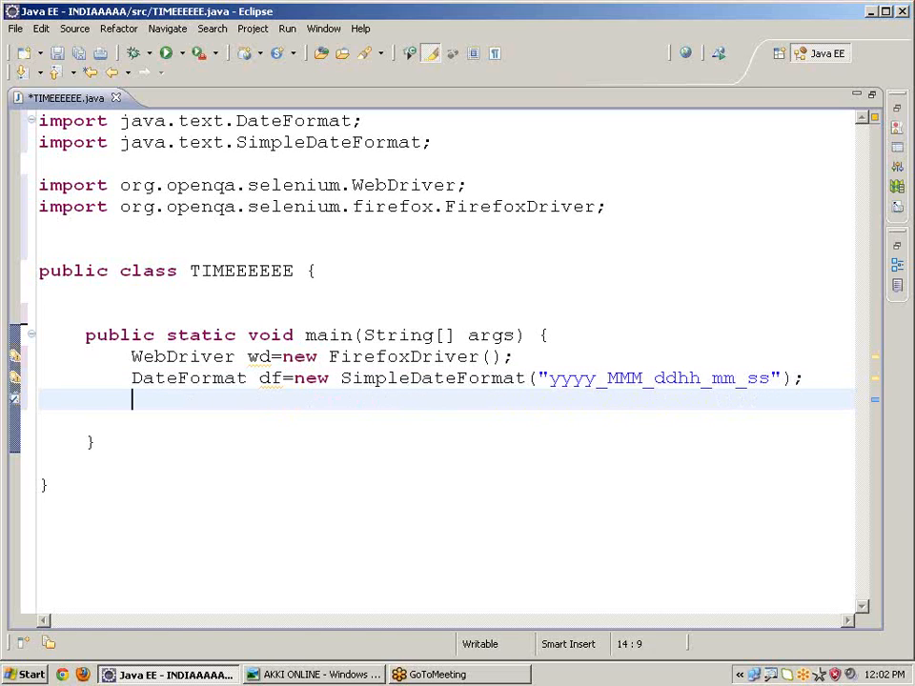
Write date d=new date(); to create a date object
text(date d)
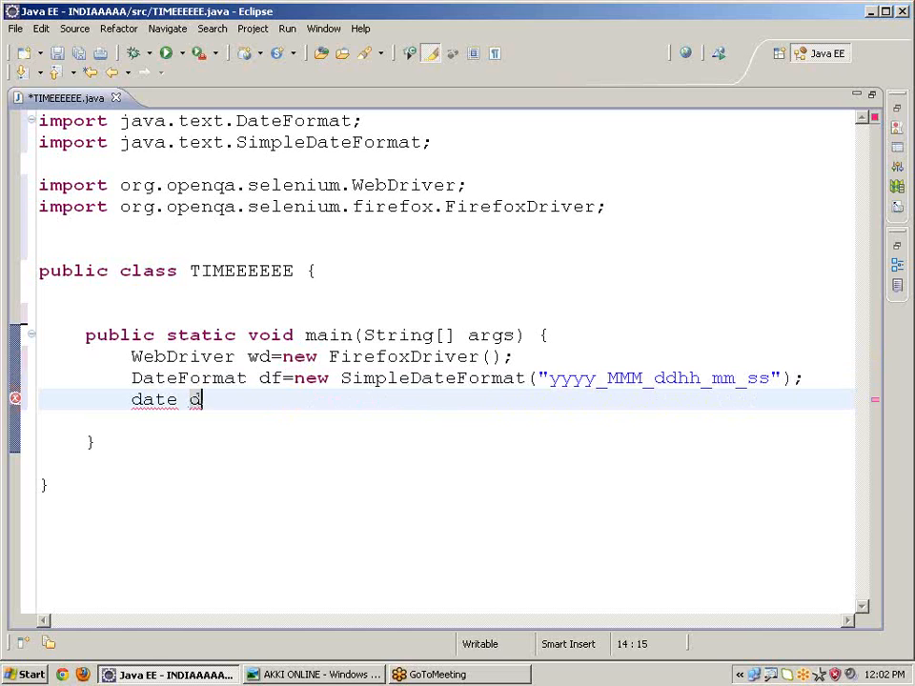
text(=n)
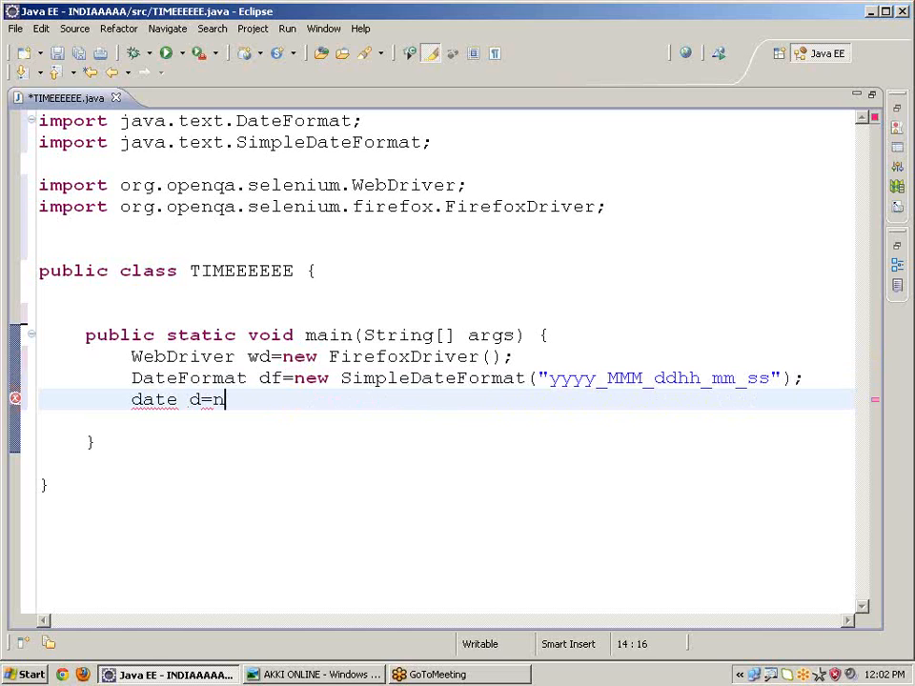
text(ew dat)
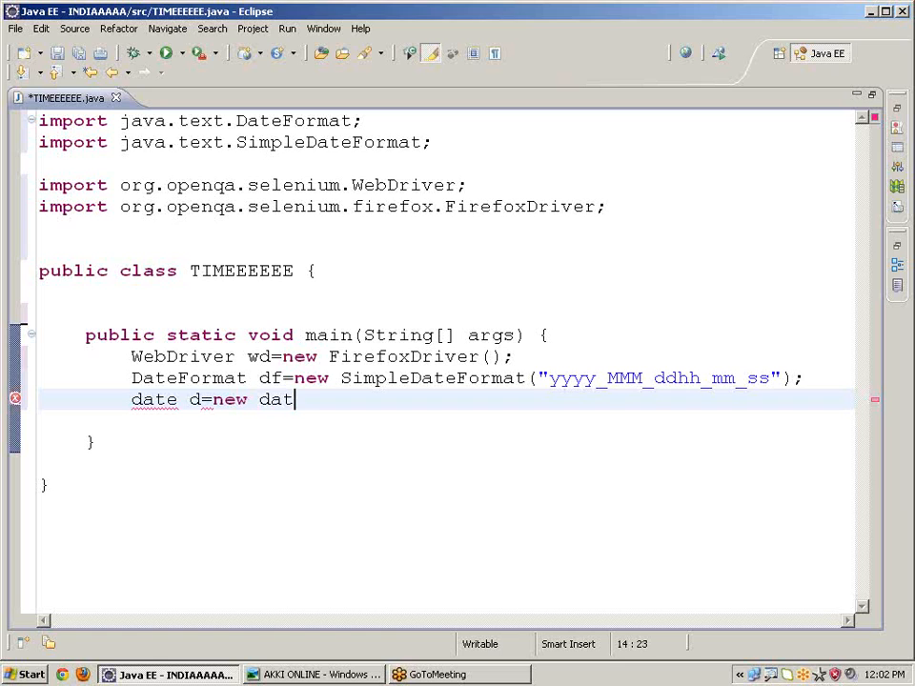
text(e();)
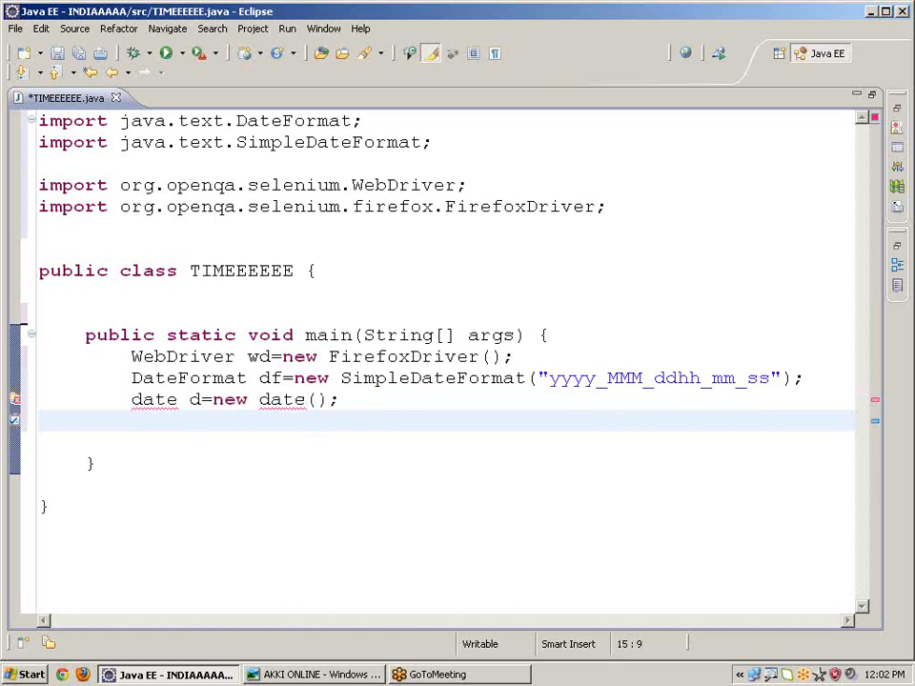
Write String time=df.format(d); to store the formatted date
text(Stri)
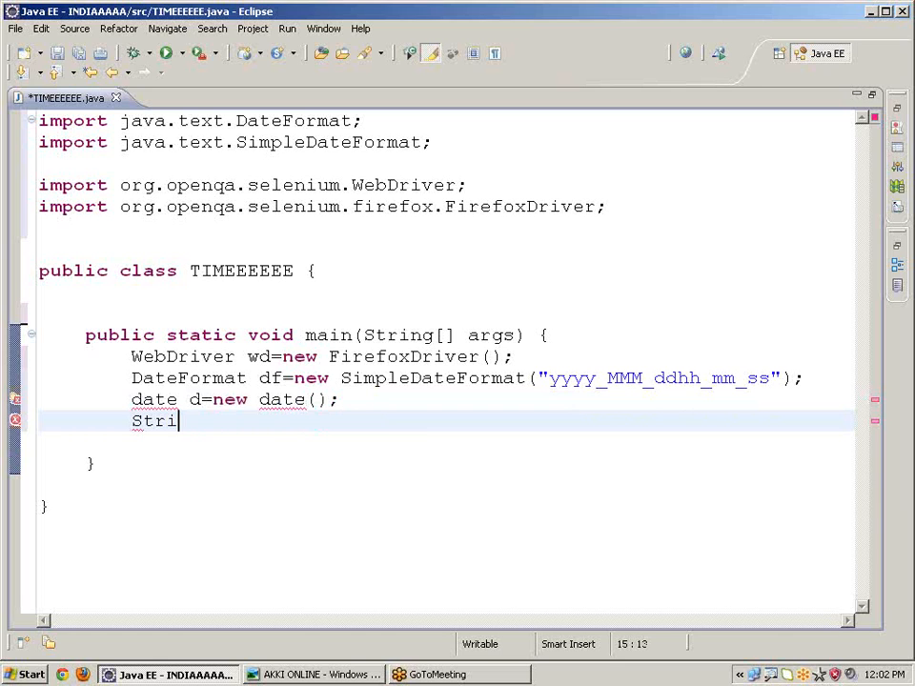
text(ng s)
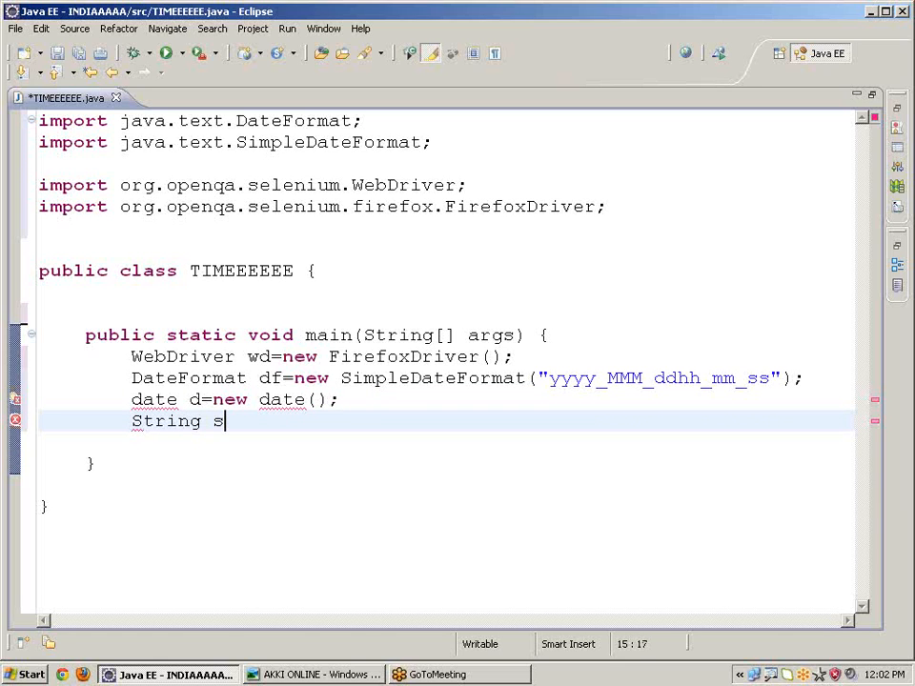
key(BackSpace)
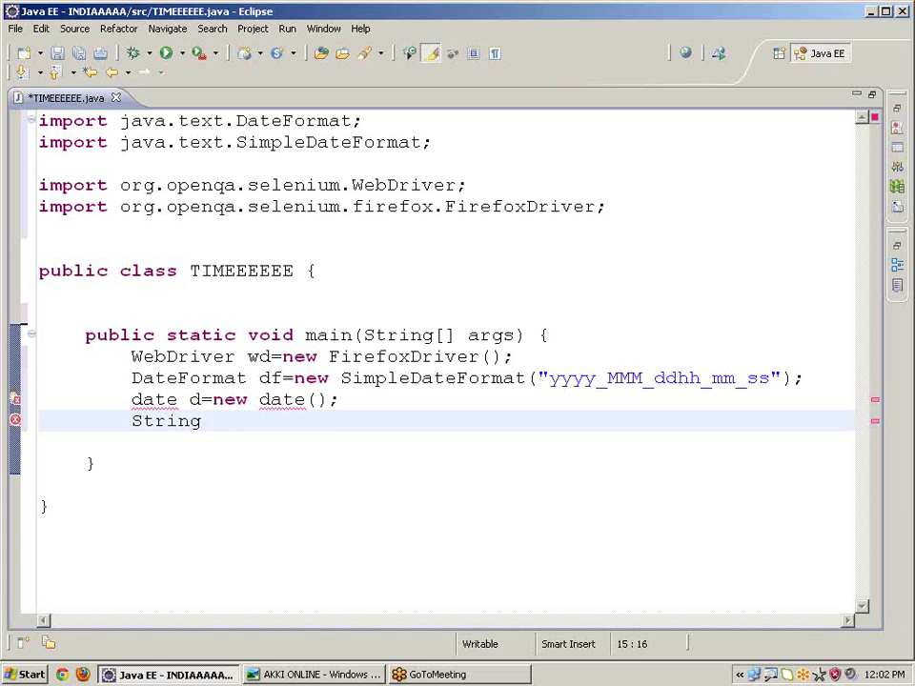
text(time)
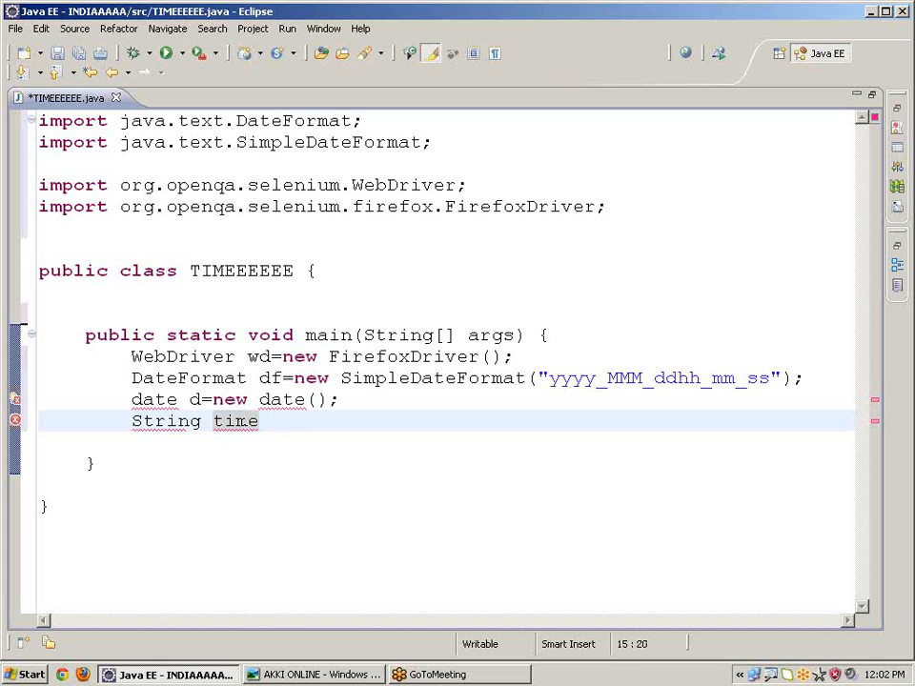
text(=)
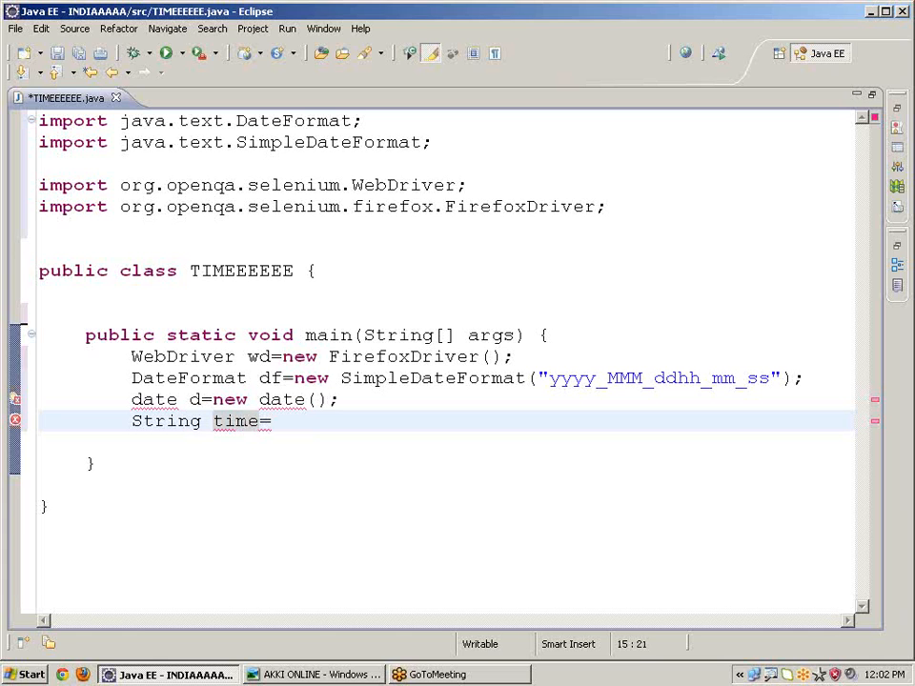
text(df)
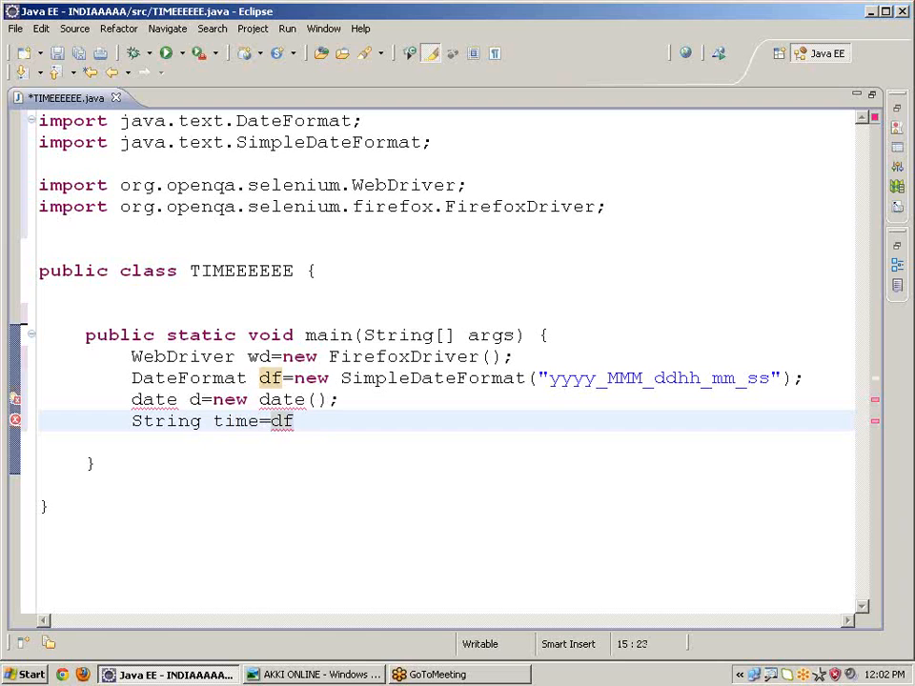
text(.)
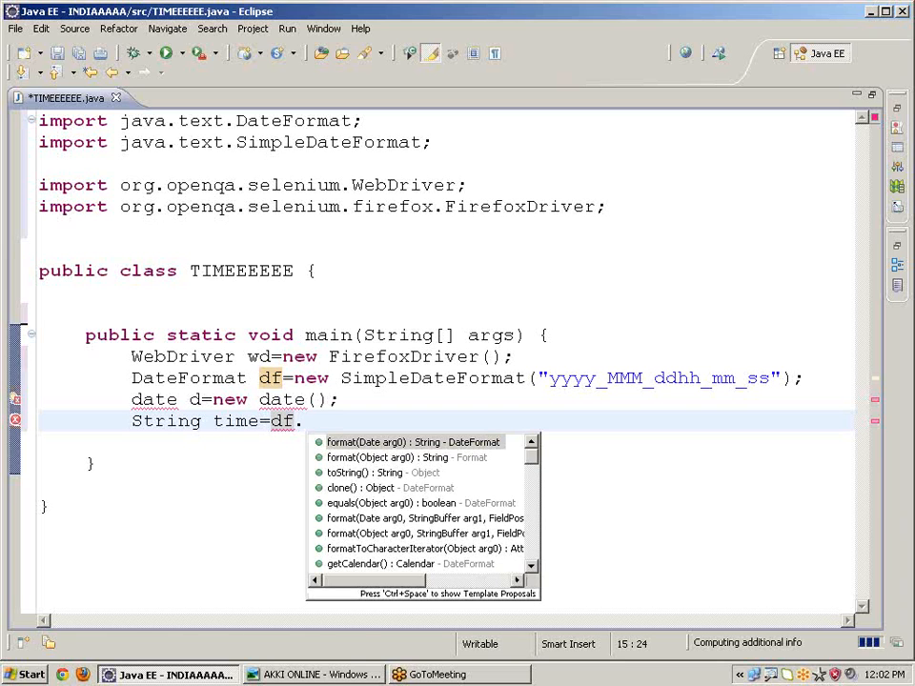
text(format(arg0)
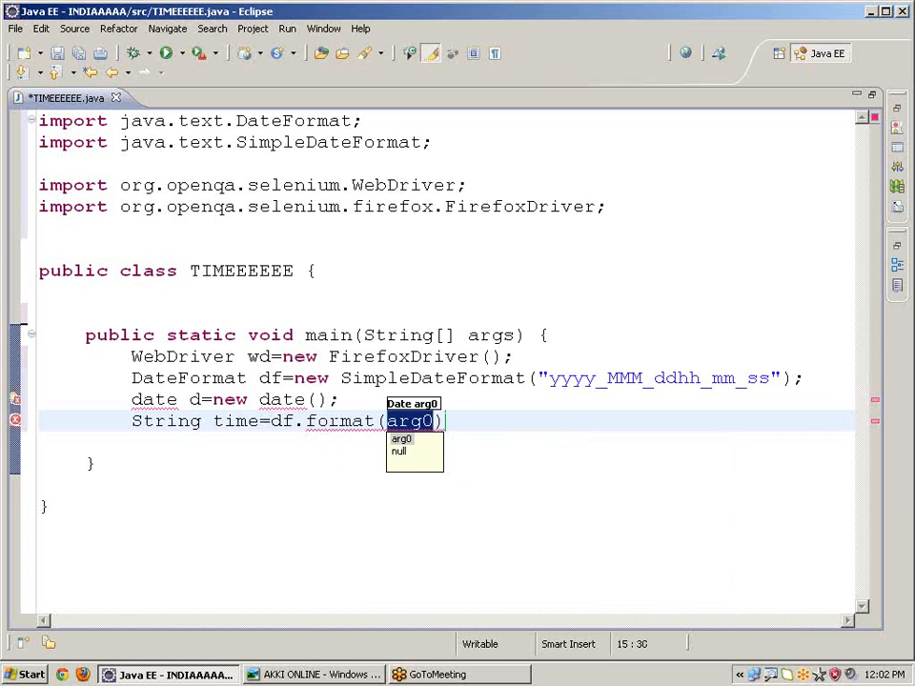
text(d)
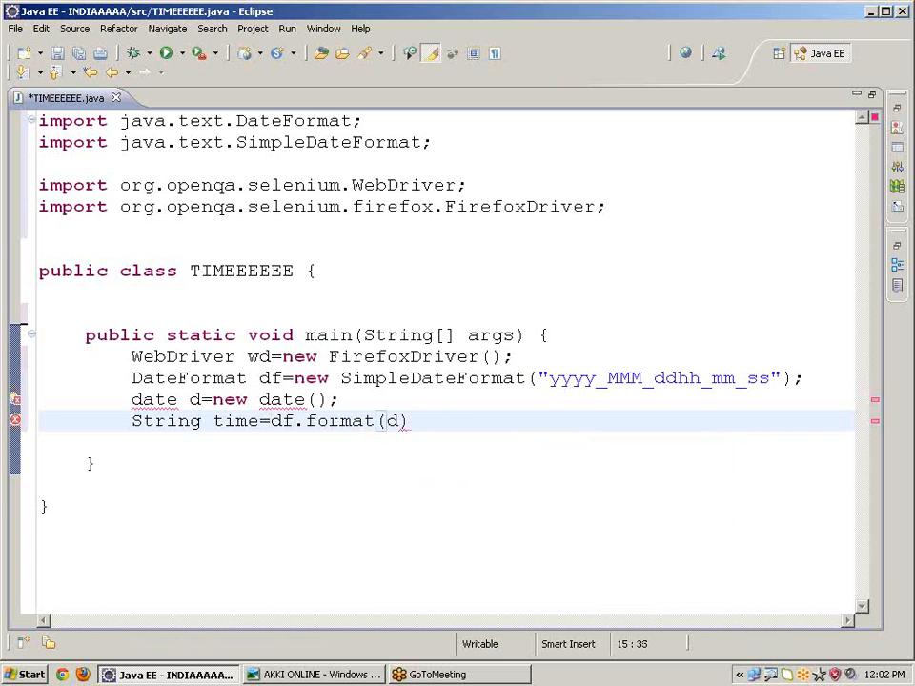
text(;)
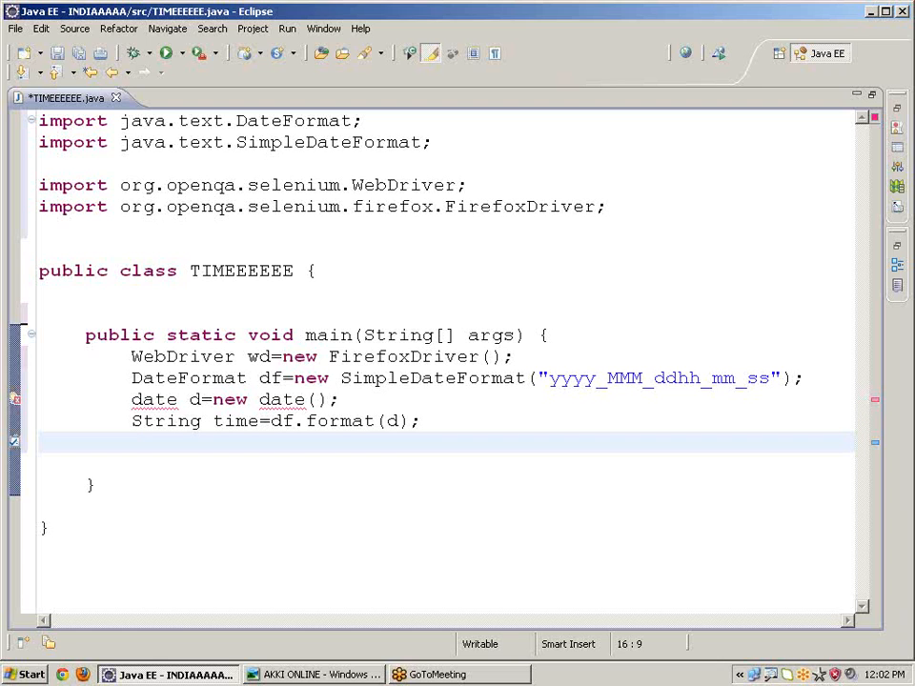
Write wd.get("http:akhilreddy.com"); so the driver loads the site
text(wd.g)
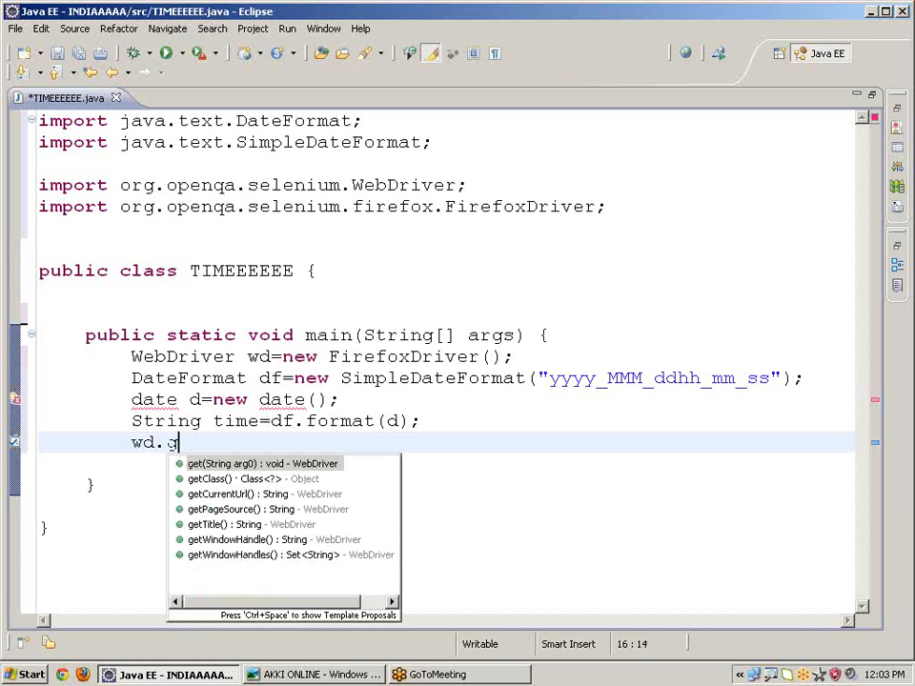
text(et(arg0)
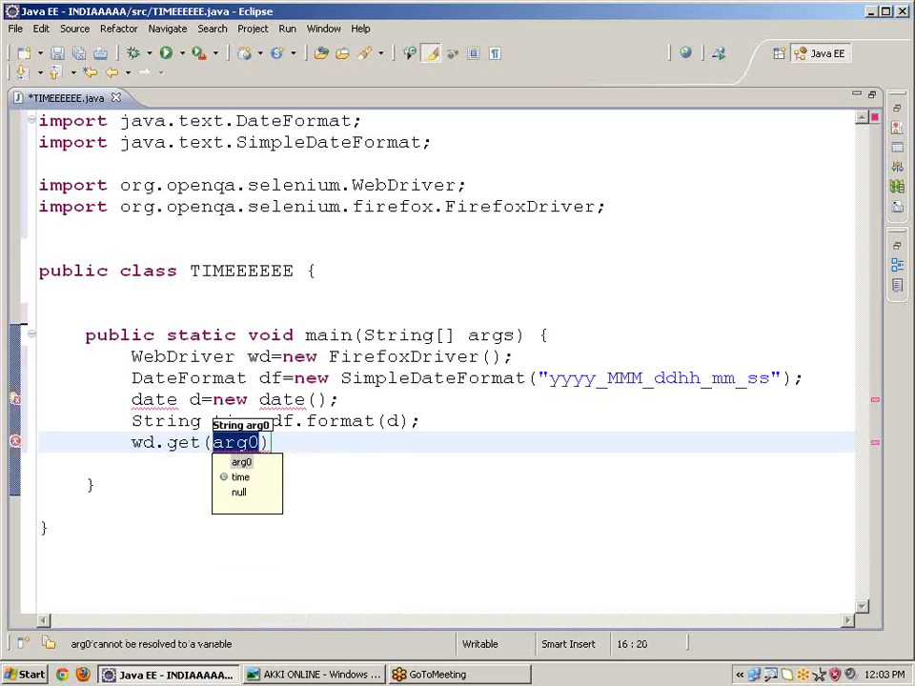
text("ht)
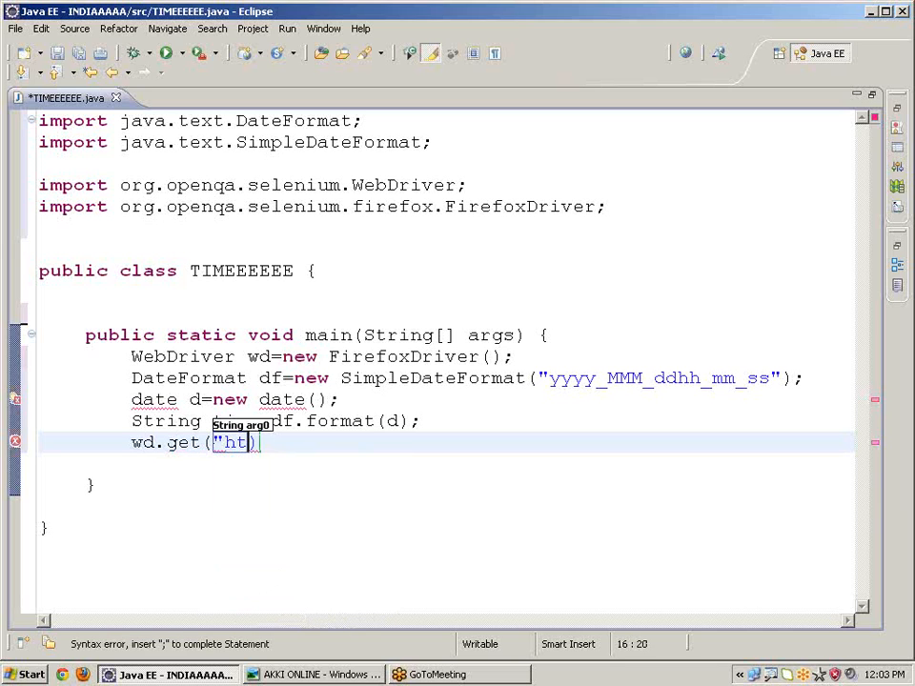
text(tp)
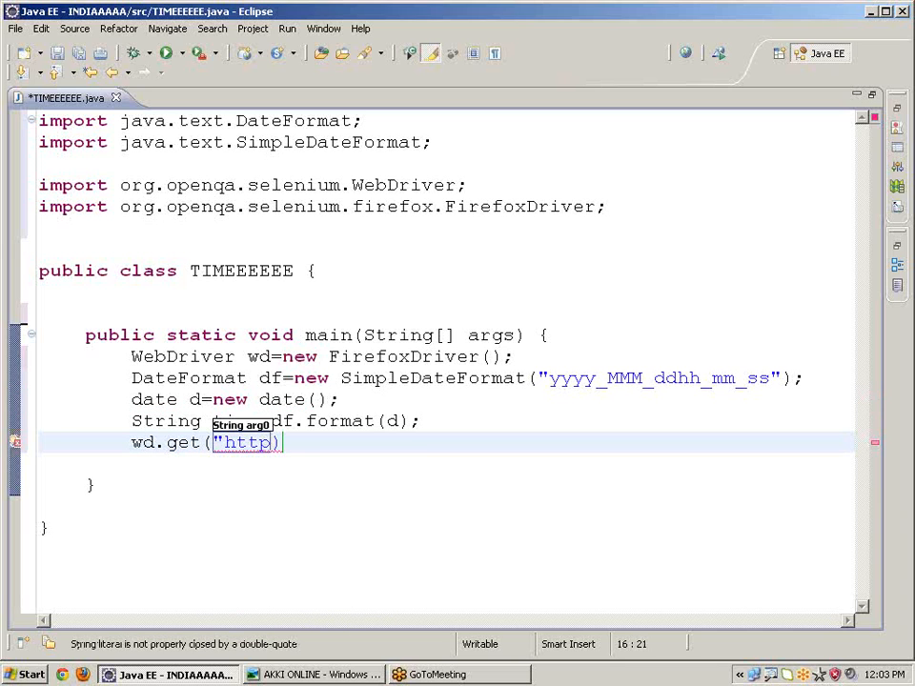
text(a)
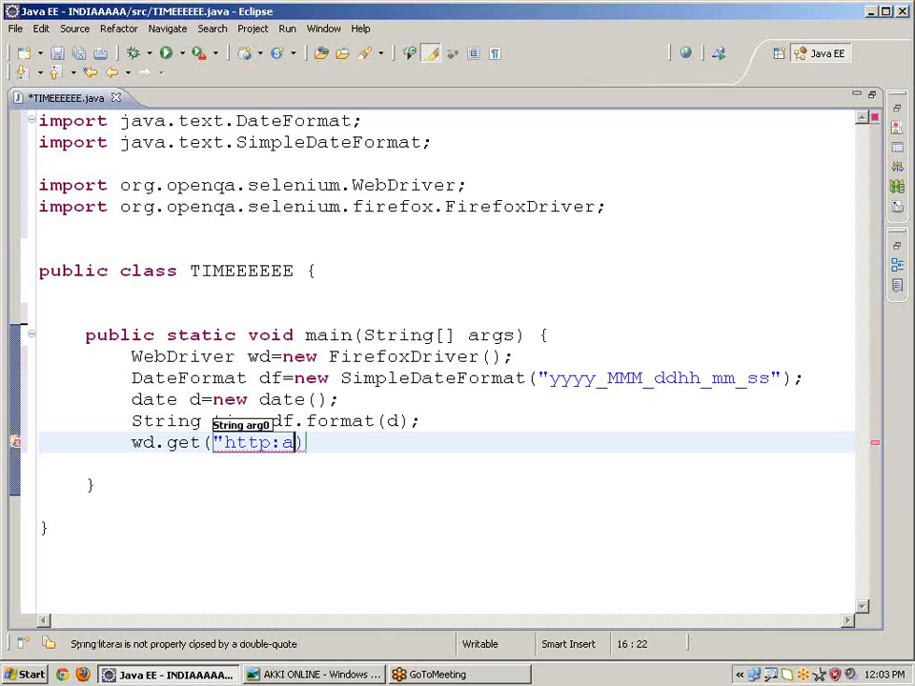
text(khilr)
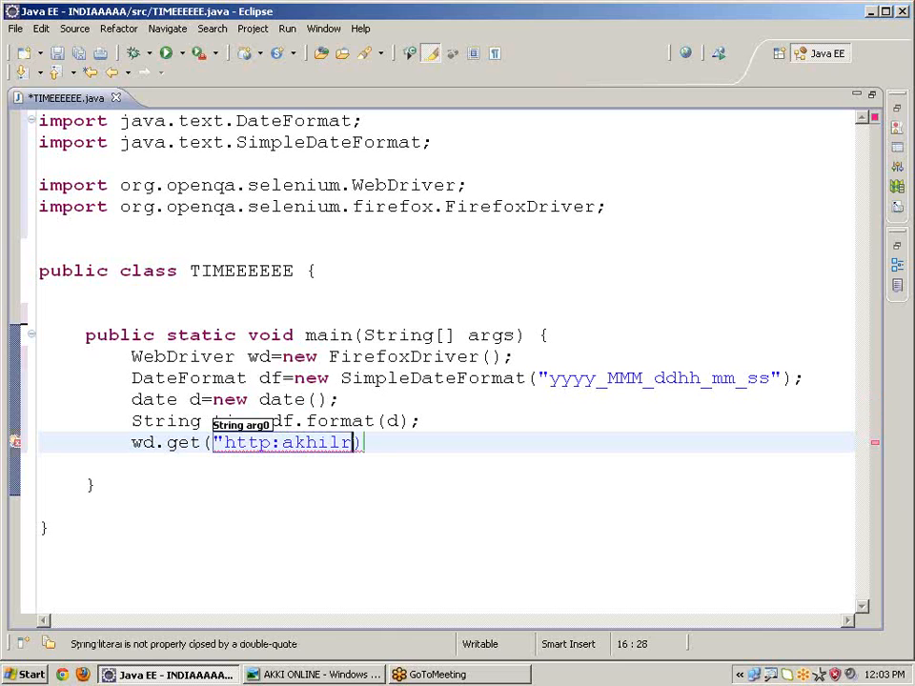
text(eddy)
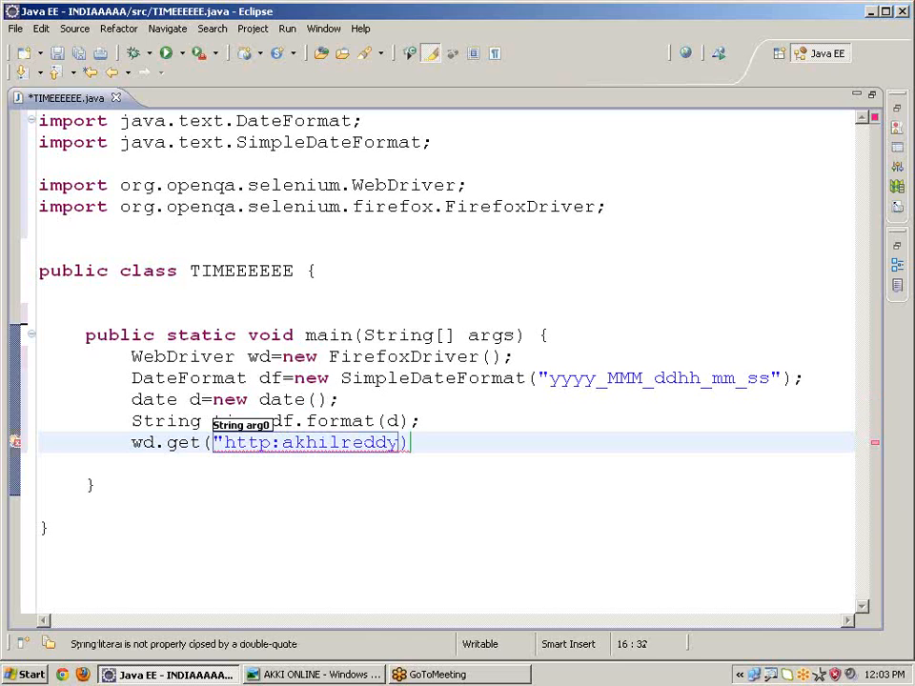
text(.com)
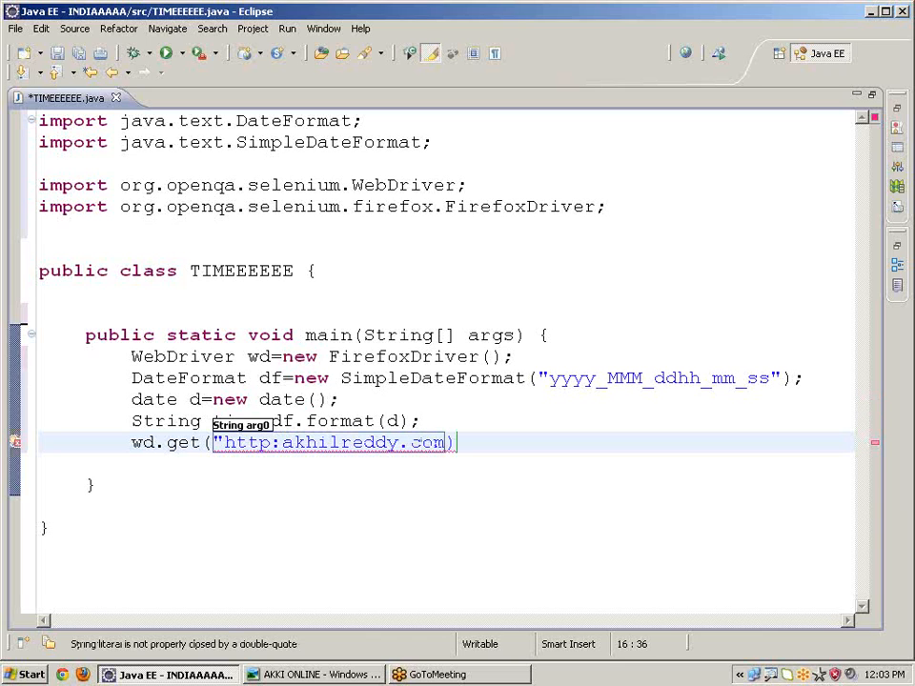
text(")
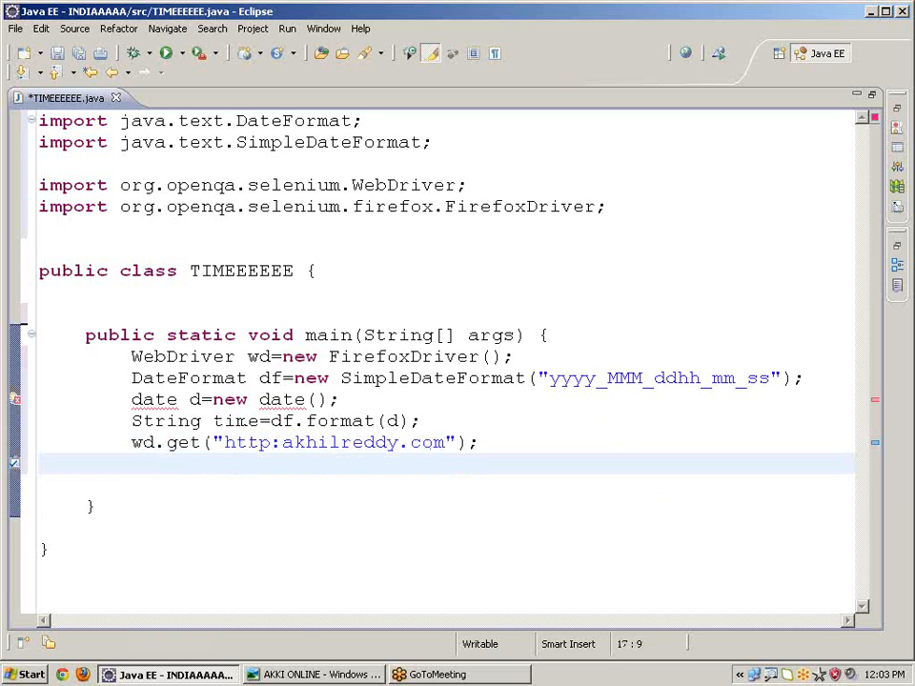
Print time with System.out.println and quick-fix date to java.util Date
text(sysc)
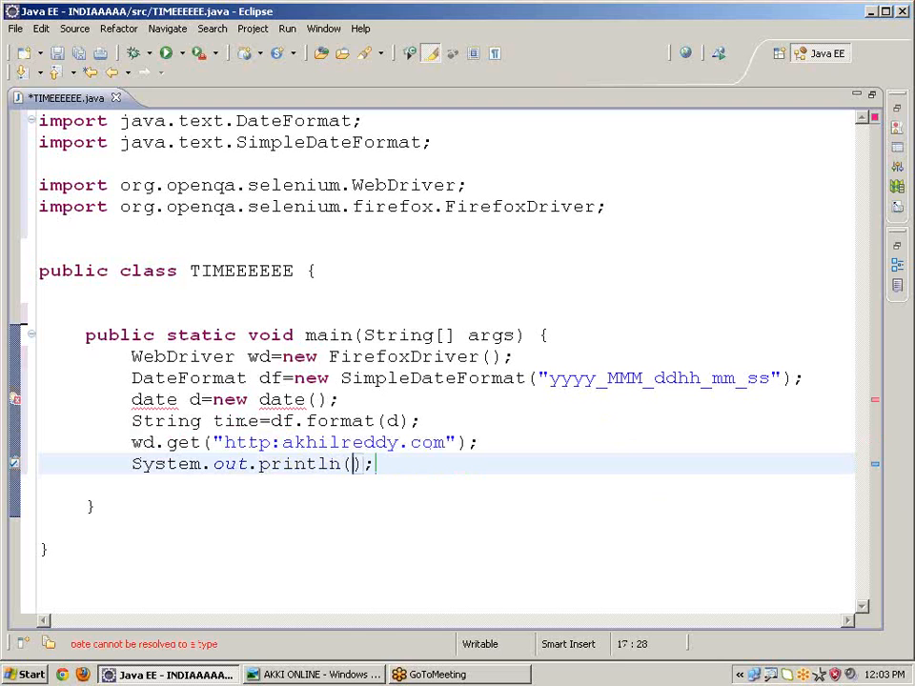
text(time)
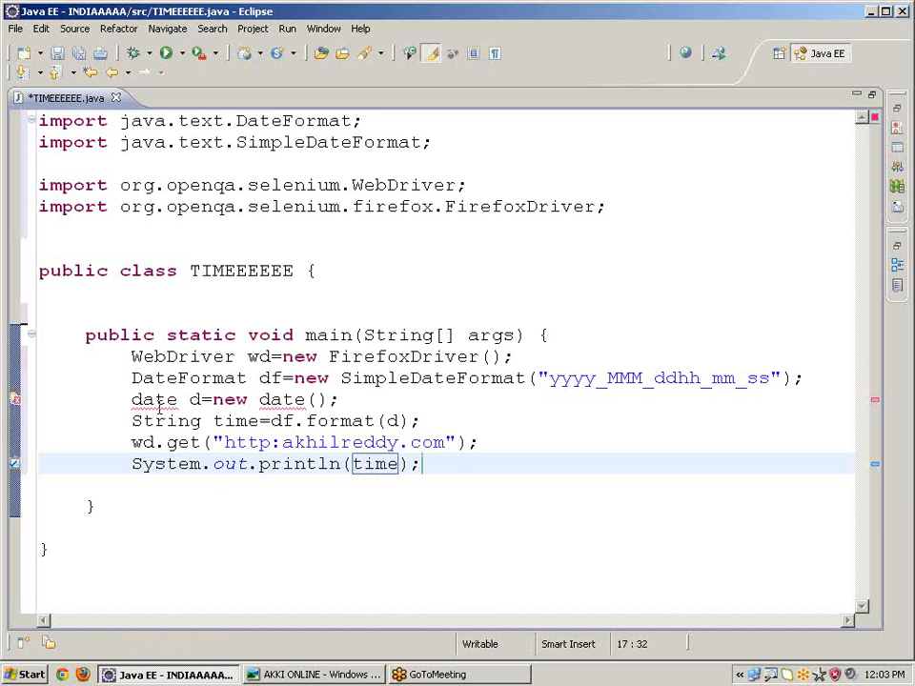
click(153, 400)
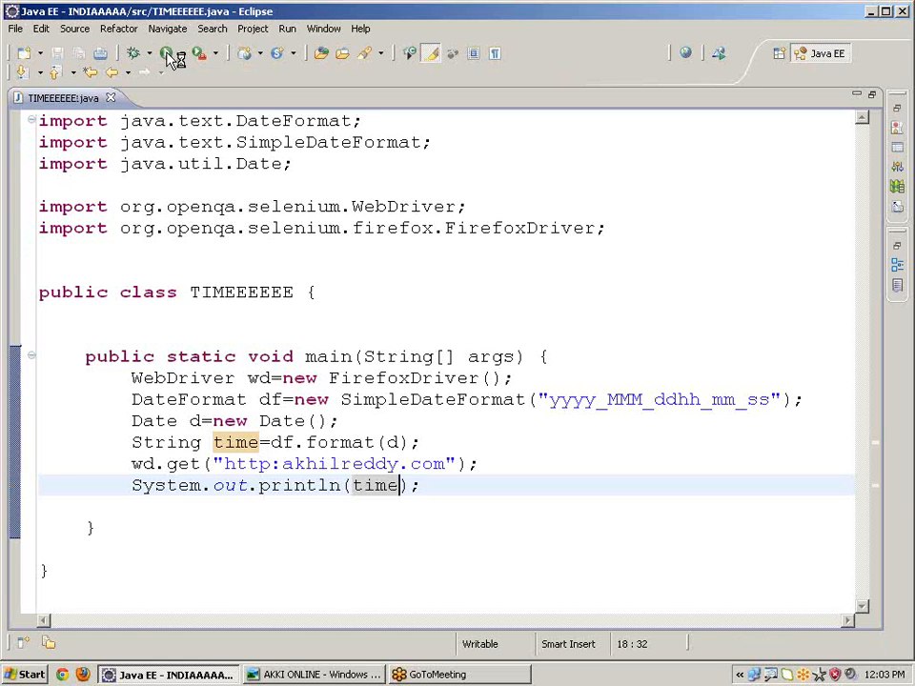
mouse_move(171, 53)
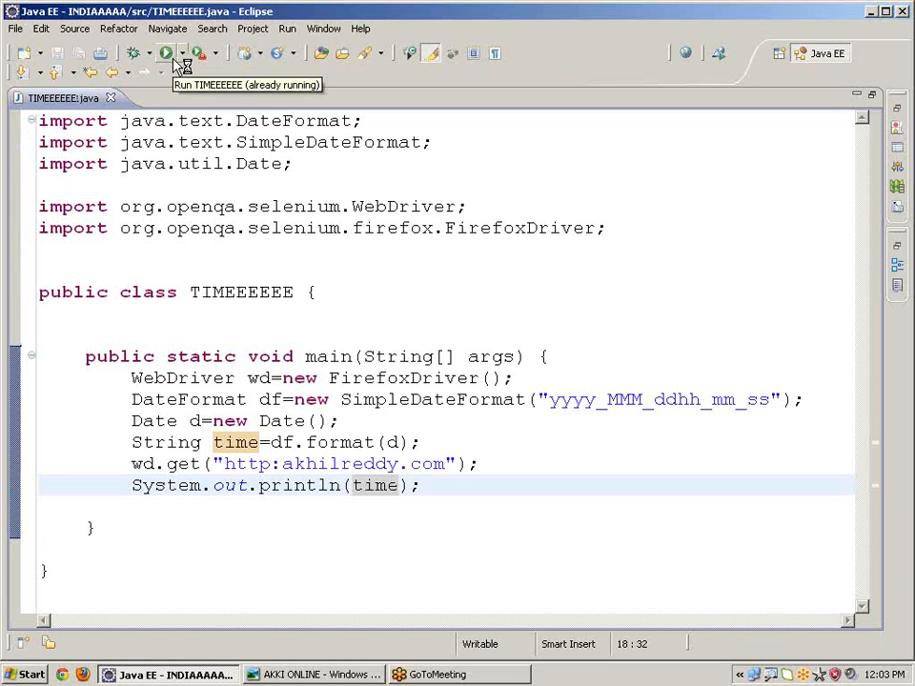